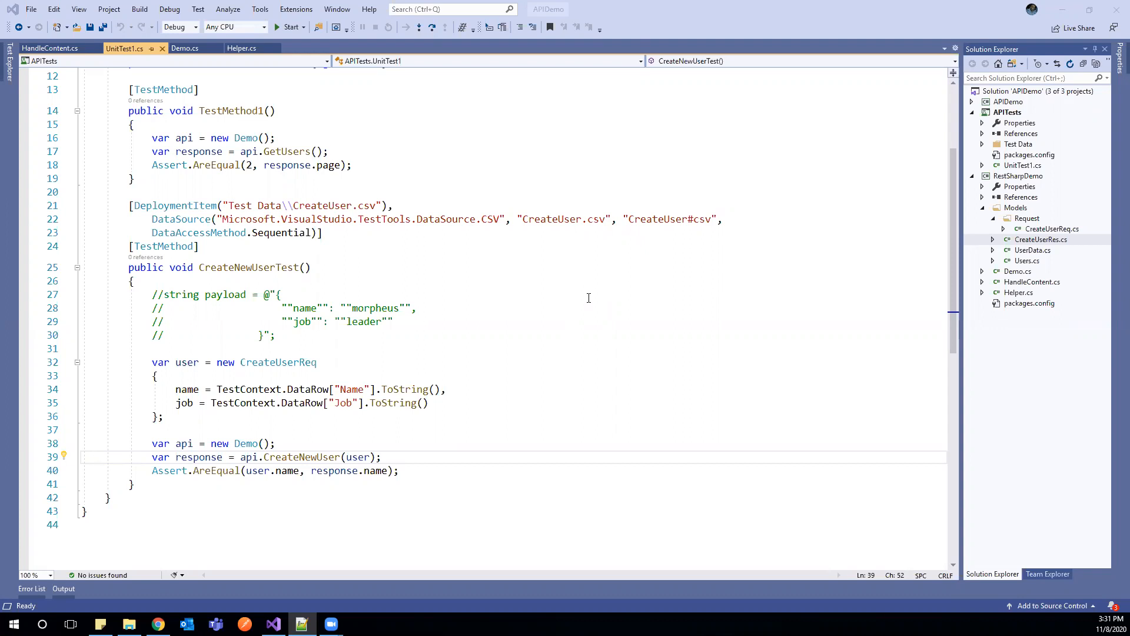
{"action": "mouse_move", "coordinate": [266, 99]}
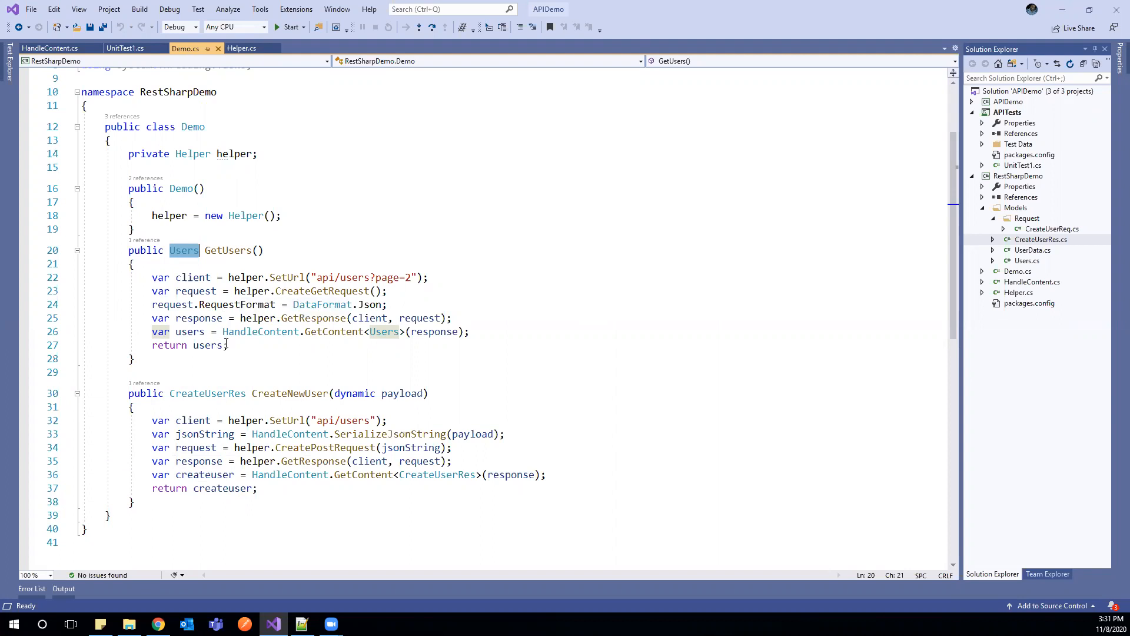
- Make GetUsers return the raw IRestResponse with its GetContent line commented out
{"action": "left_click", "coordinate": [197, 318]}
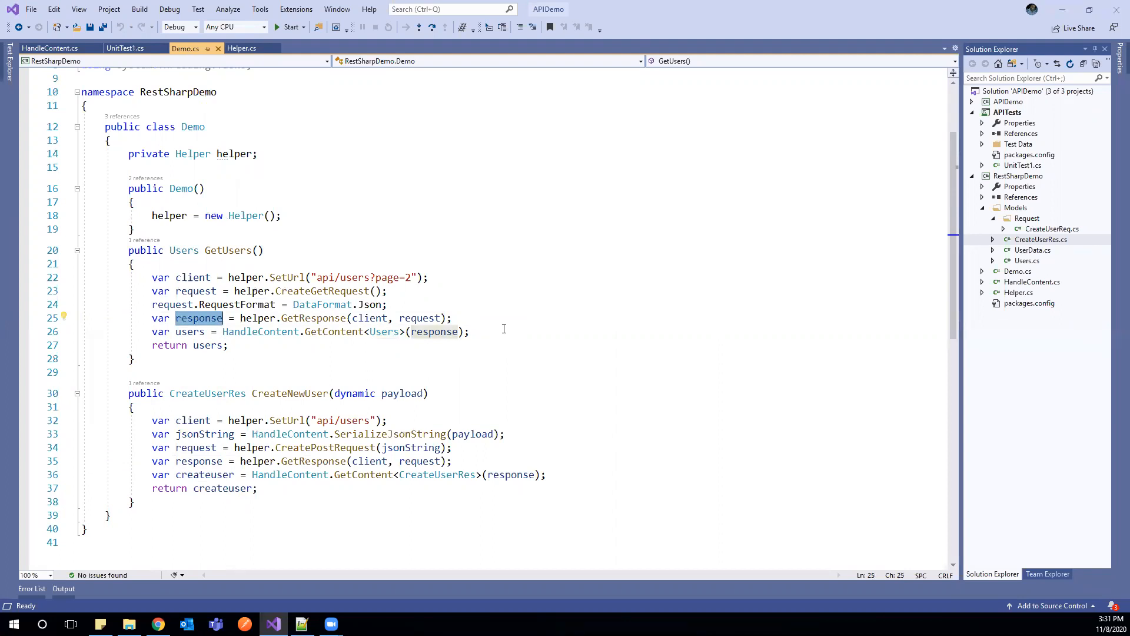
{"action": "mouse_move", "coordinate": [198, 318]}
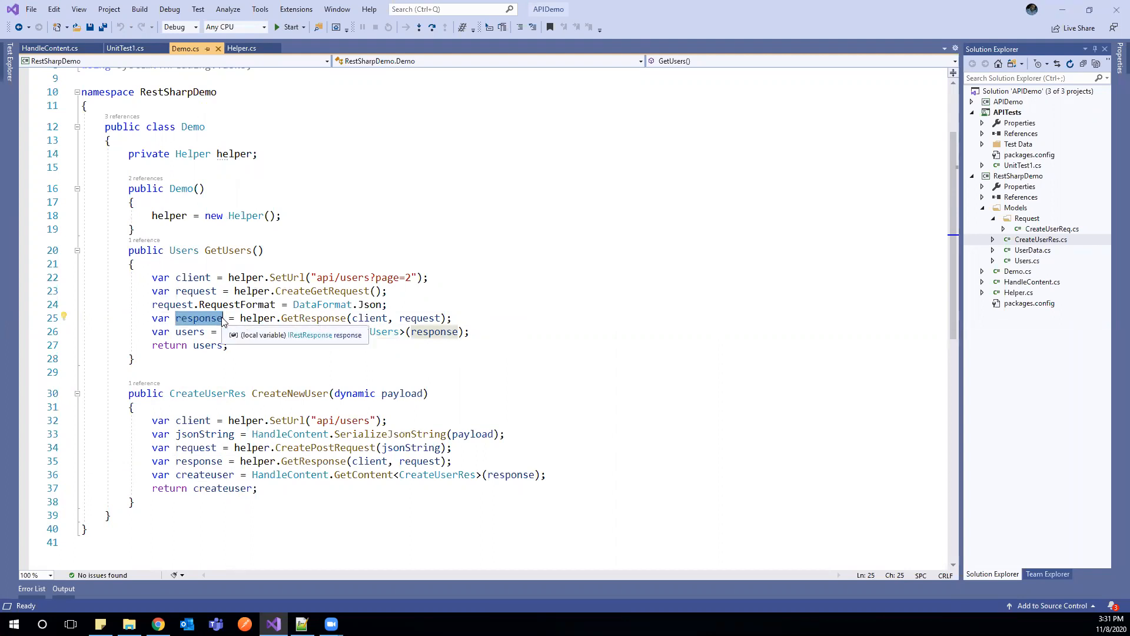
{"action": "mouse_move", "coordinate": [184, 250]}
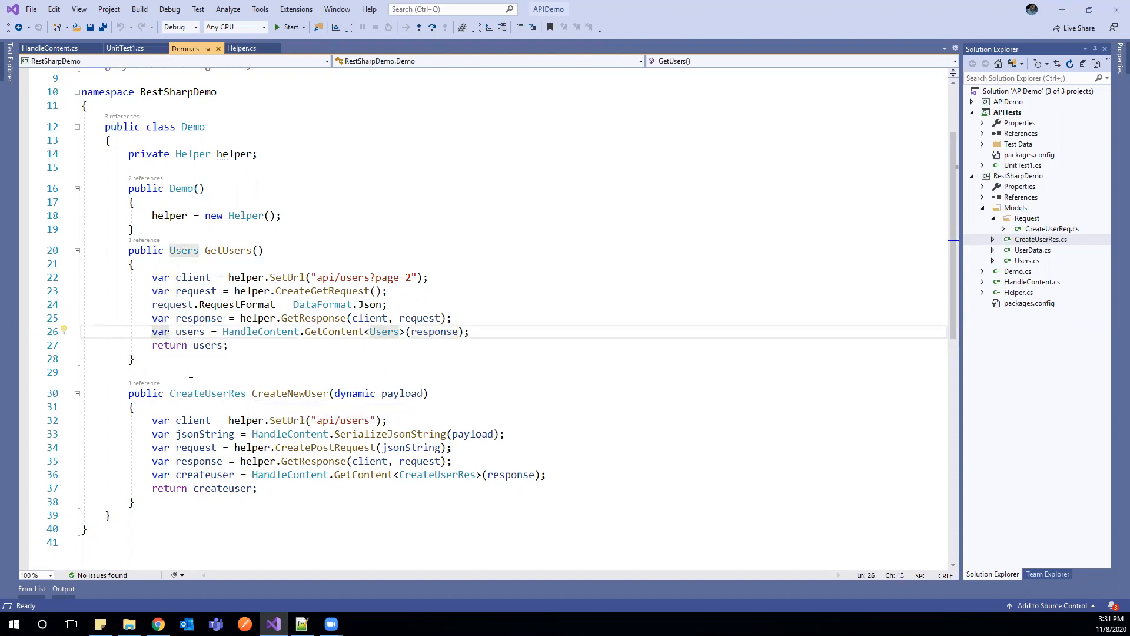
{"action": "type", "text": "//"}
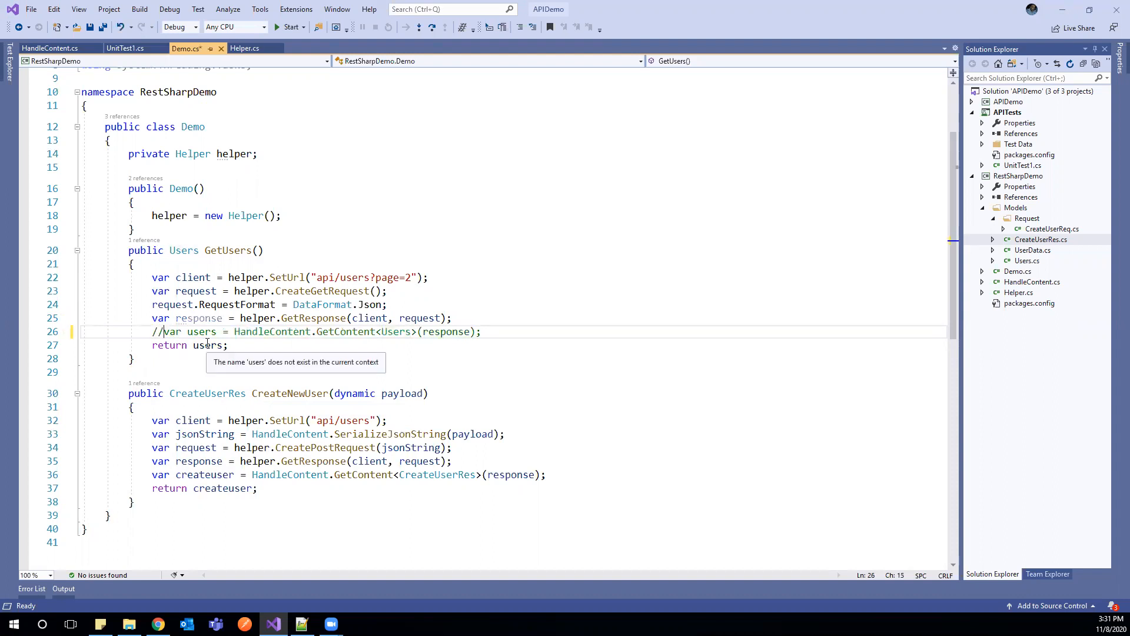
{"action": "type", "text": "res"}
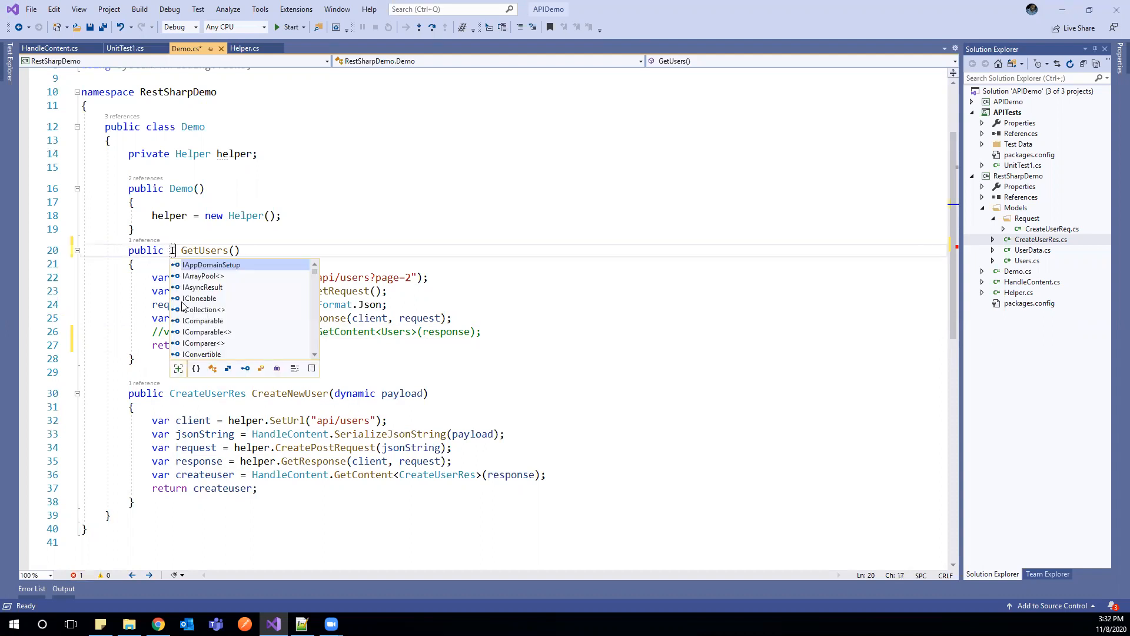
{"action": "type", "text": "RestResponse"}
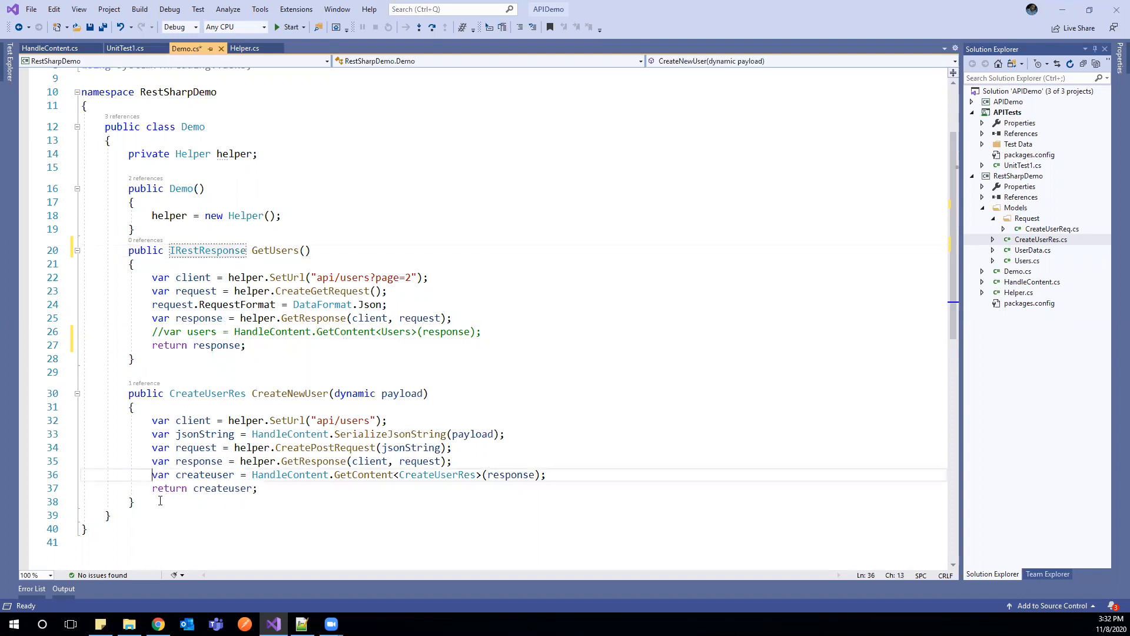
- Make CreateNewUser return the raw IRestResponse likewise and save Demo.cs
{"action": "type", "text": "//"}
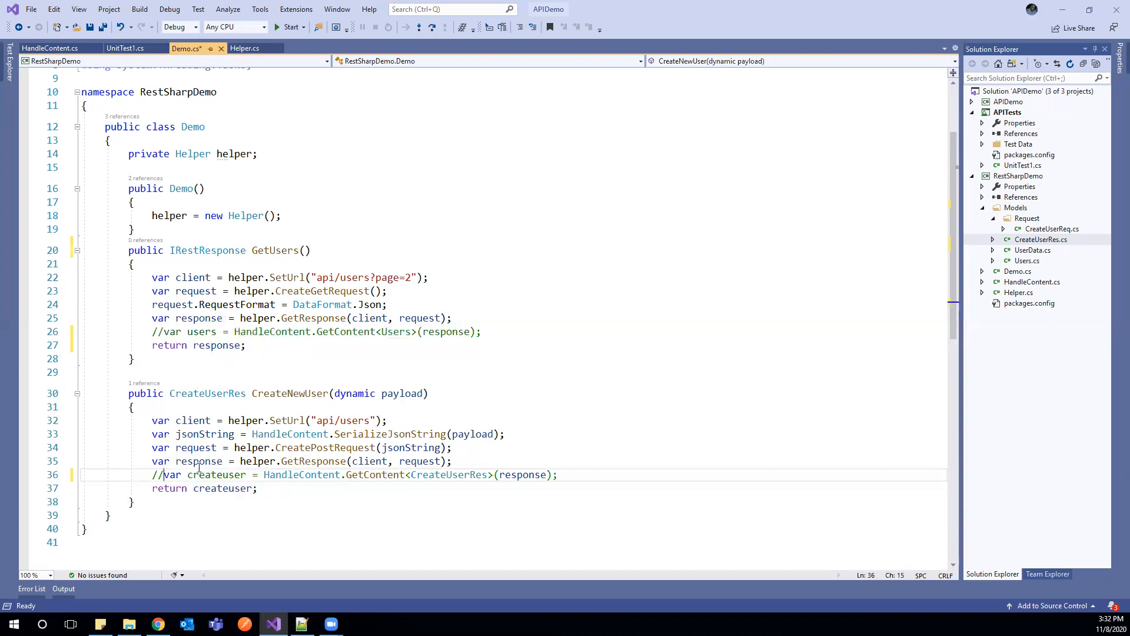
{"action": "type", "text": "re"}
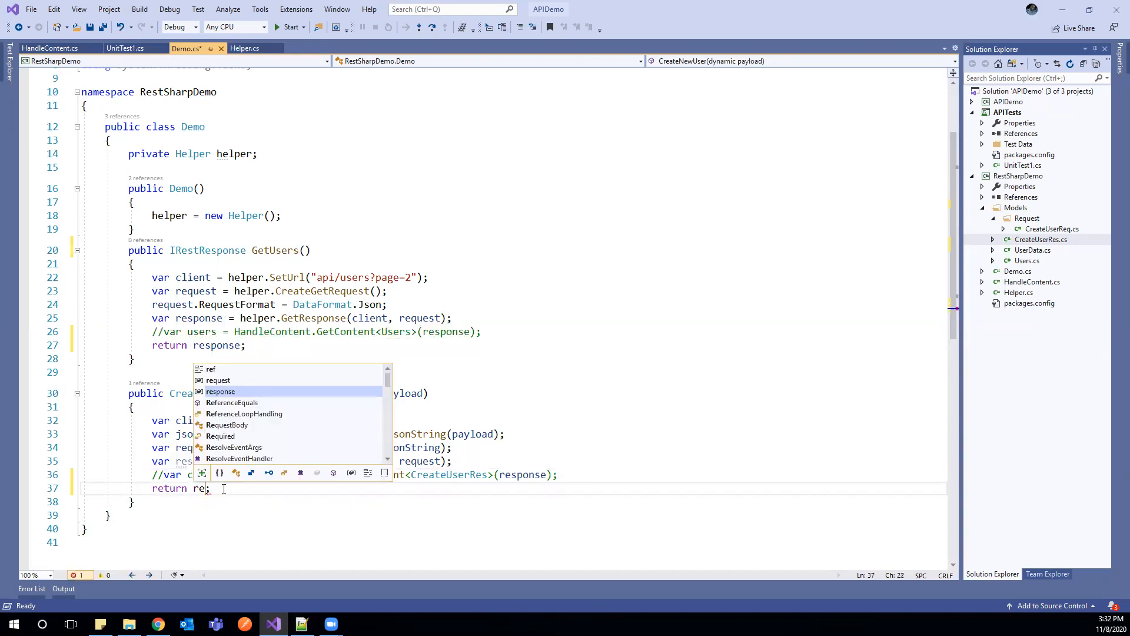
{"action": "type", "text": "response"}
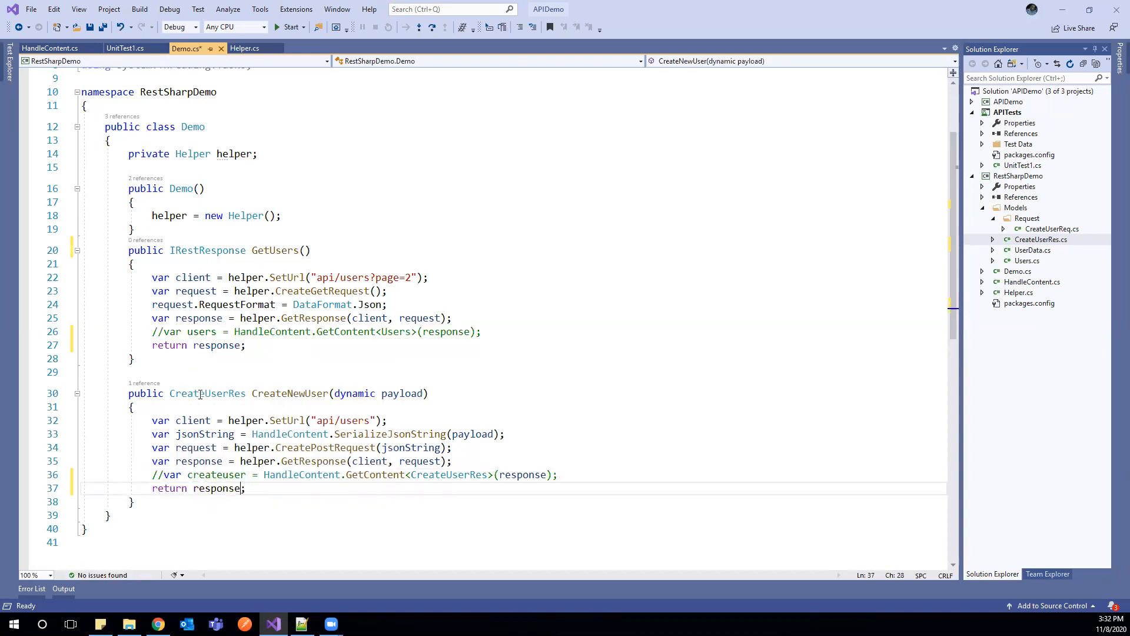
{"action": "type", "text": "IRe"}
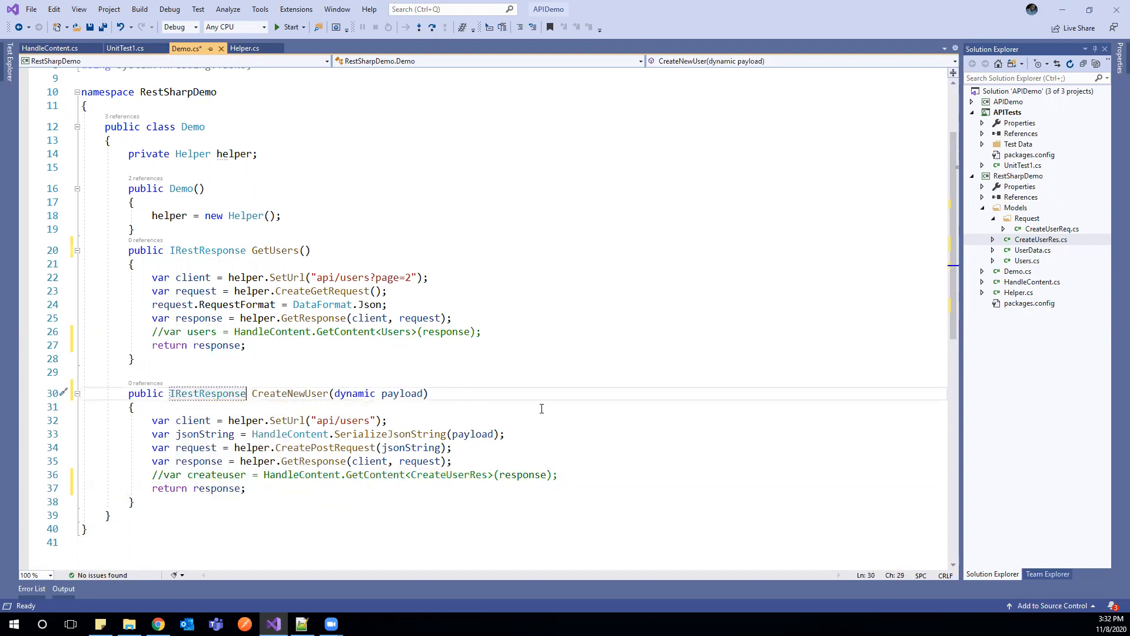
{"action": "key", "text": "ctrl+s"}
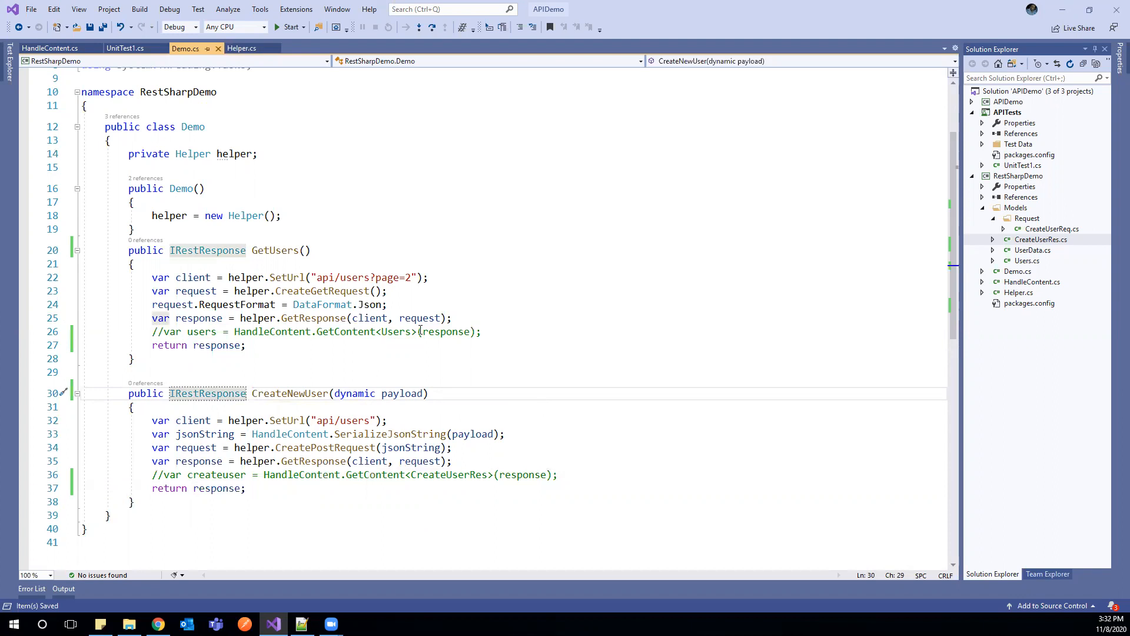
- Declare 'public HttpStatusCode statusCode;' in UnitTest1 beneath the TestContext property
{"action": "left_click", "coordinate": [129, 47]}
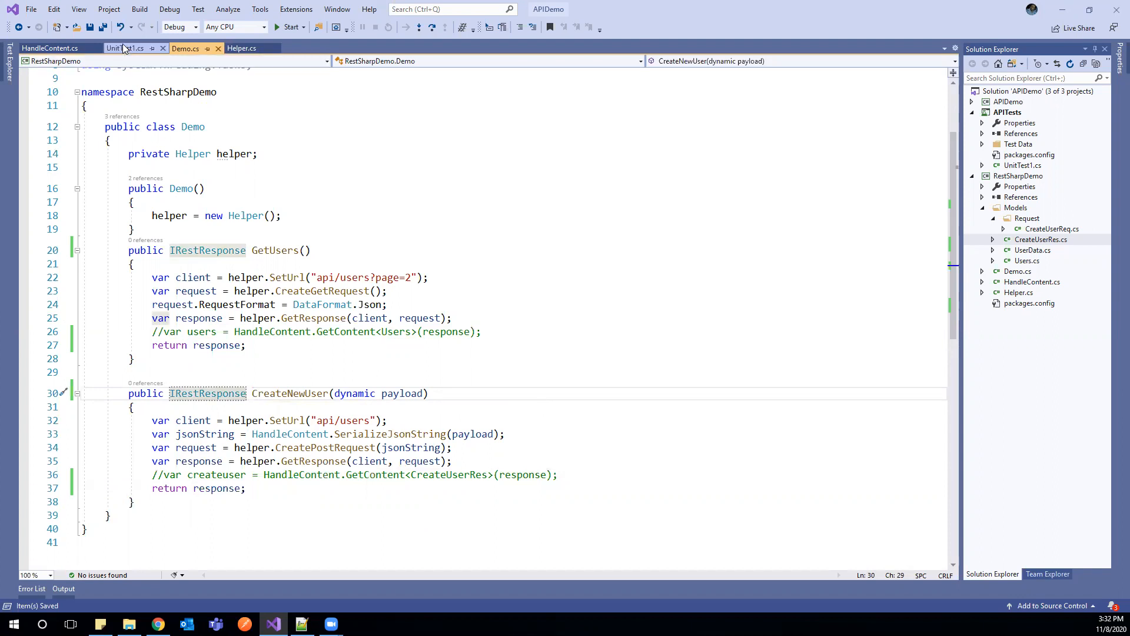
{"action": "left_click", "coordinate": [129, 47]}
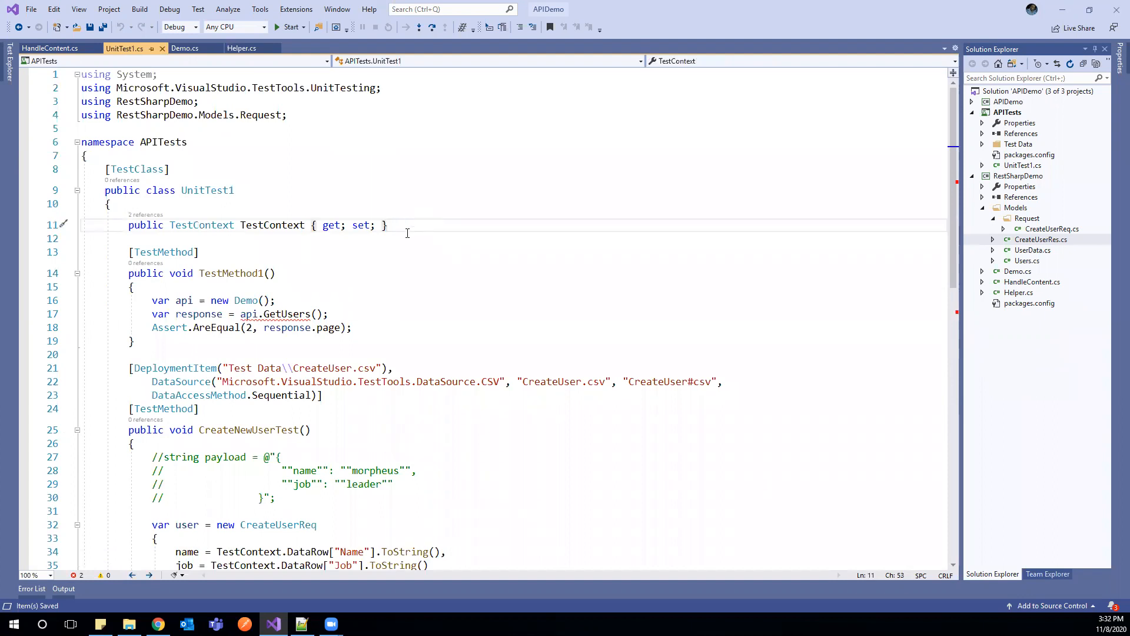
{"action": "type", "text": "public H"}
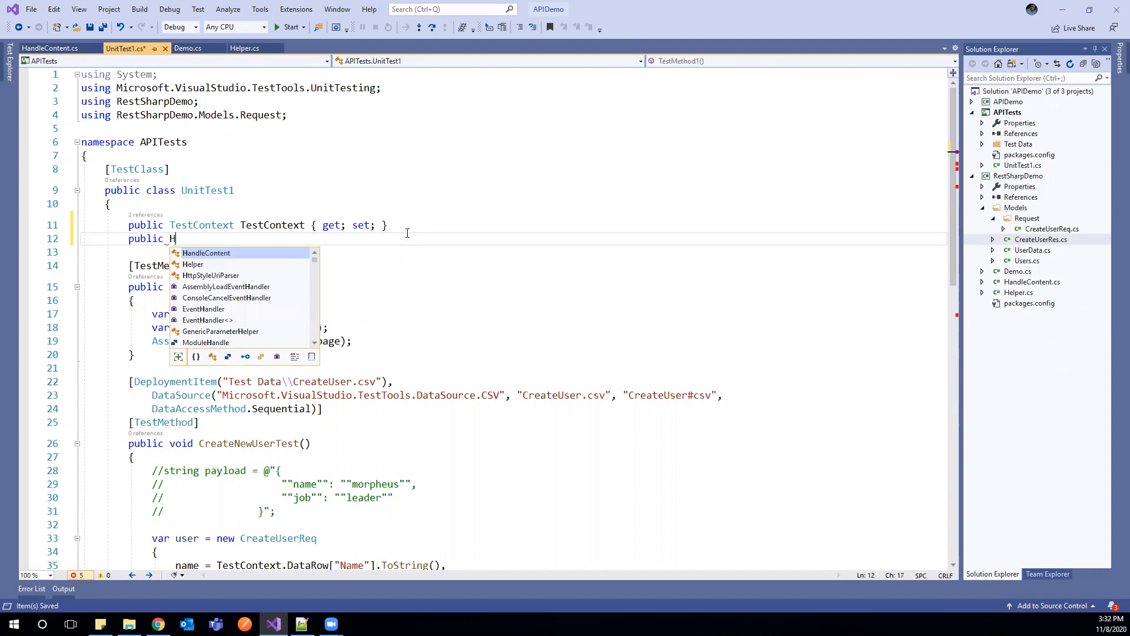
{"action": "type", "text": "ttp"}
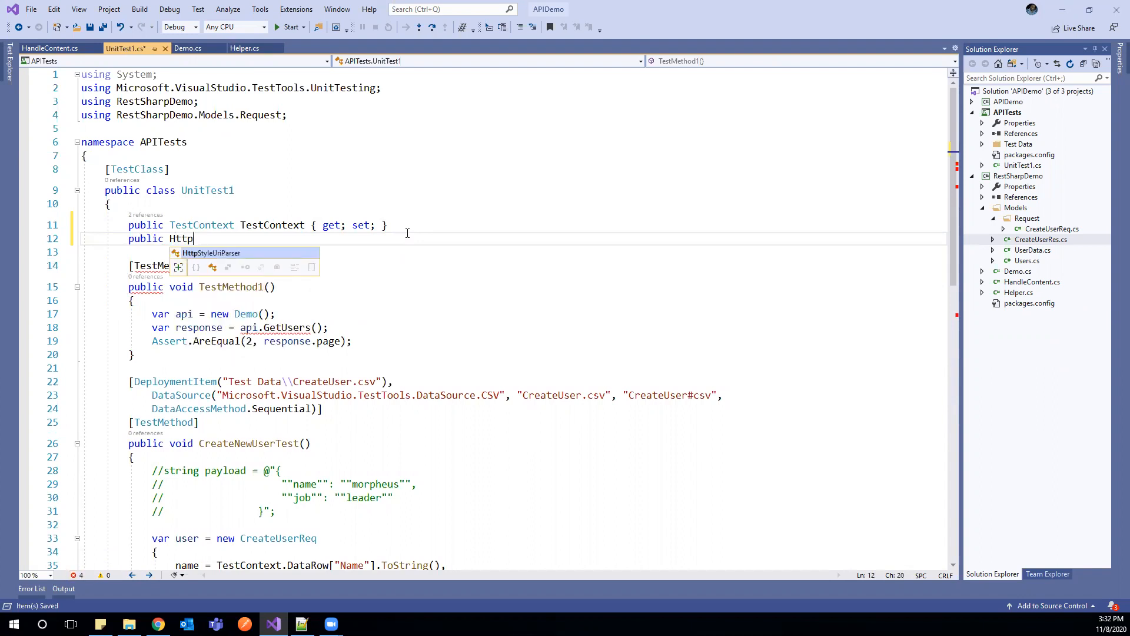
{"action": "type", "text": "Statuc"}
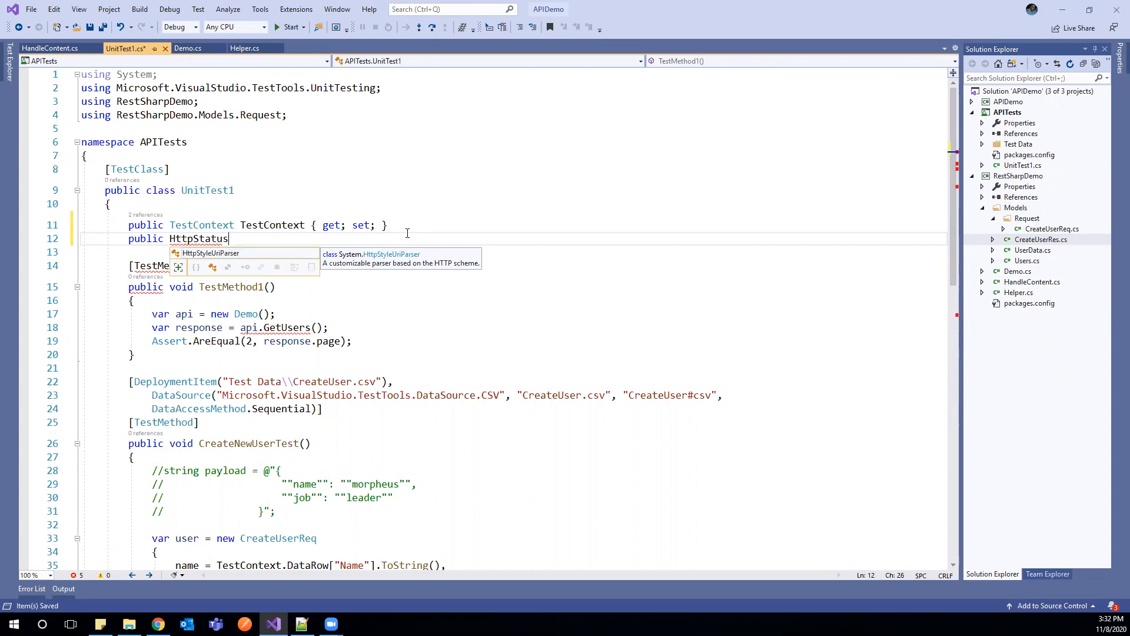
{"action": "type", "text": "Code"}
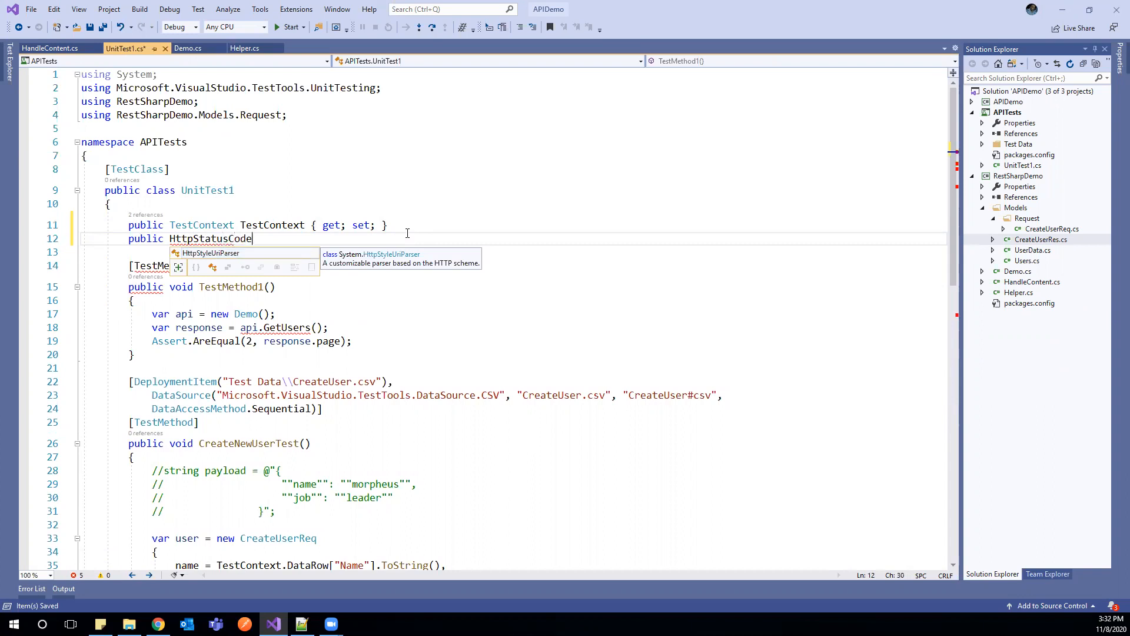
{"action": "type", "text": "status"}
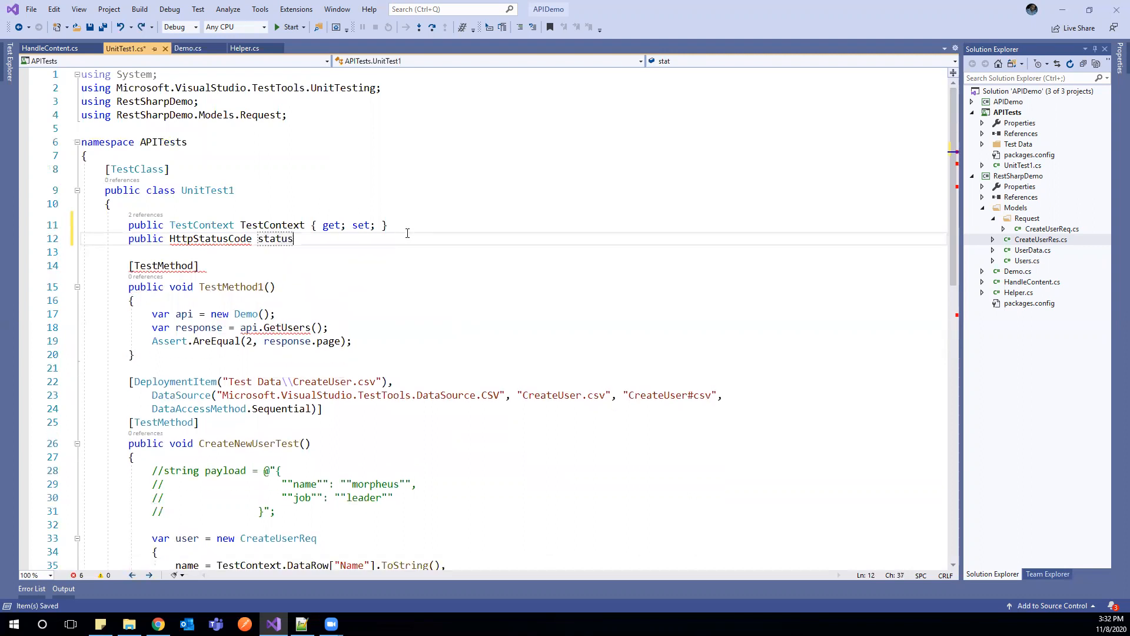
{"action": "type", "text": "Code;"}
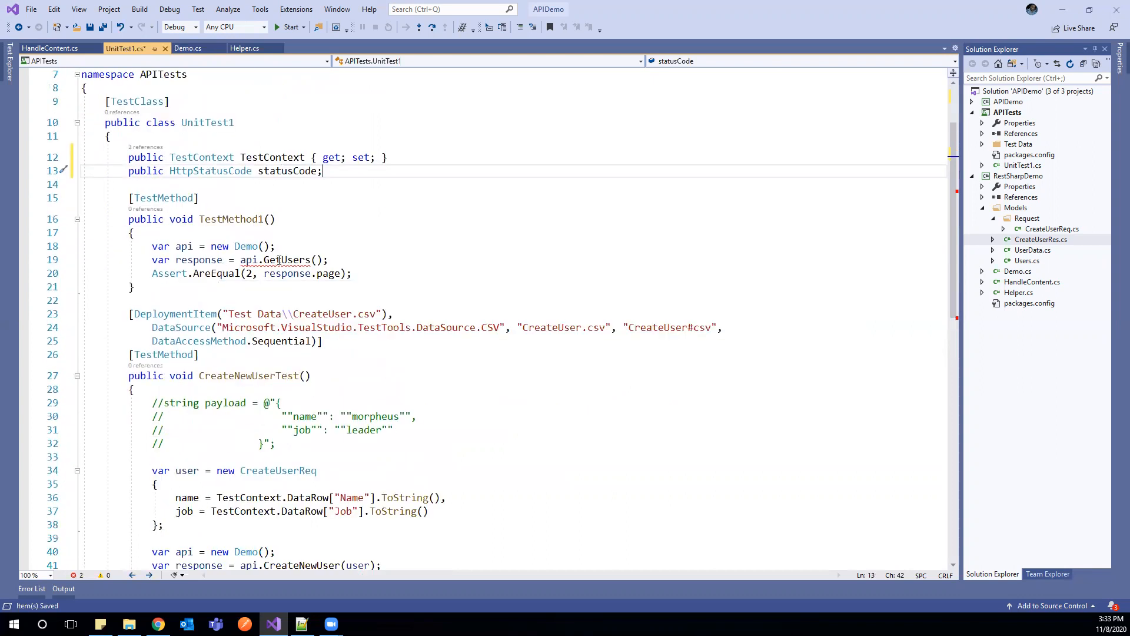
{"action": "mouse_move", "coordinate": [282, 259]}
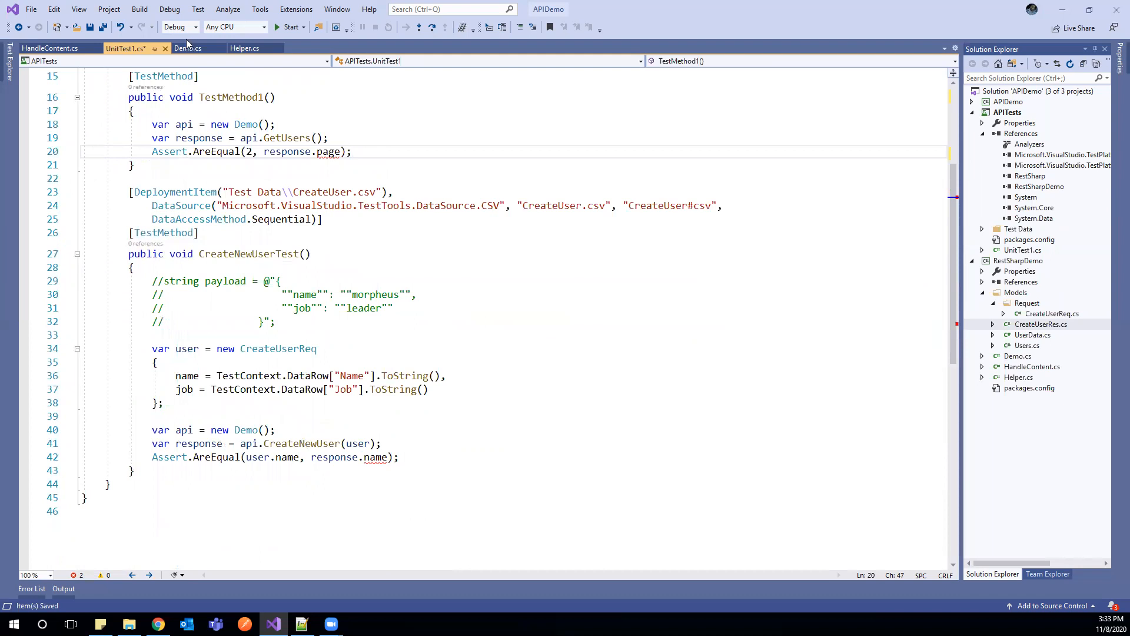
{"action": "left_click", "coordinate": [187, 47]}
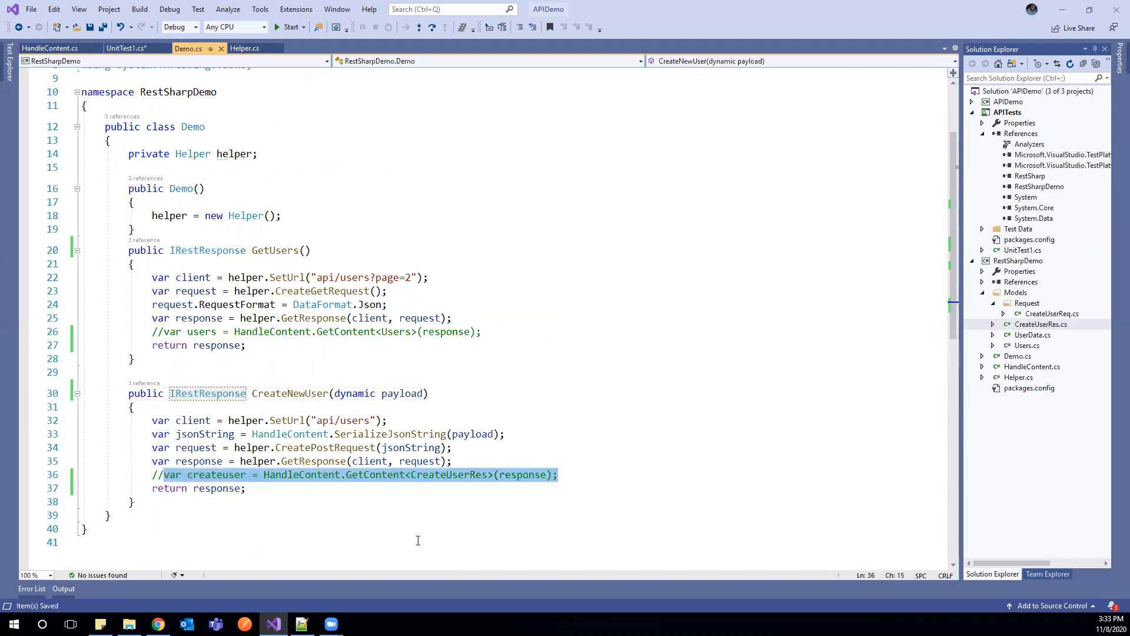
{"action": "left_click", "coordinate": [127, 47]}
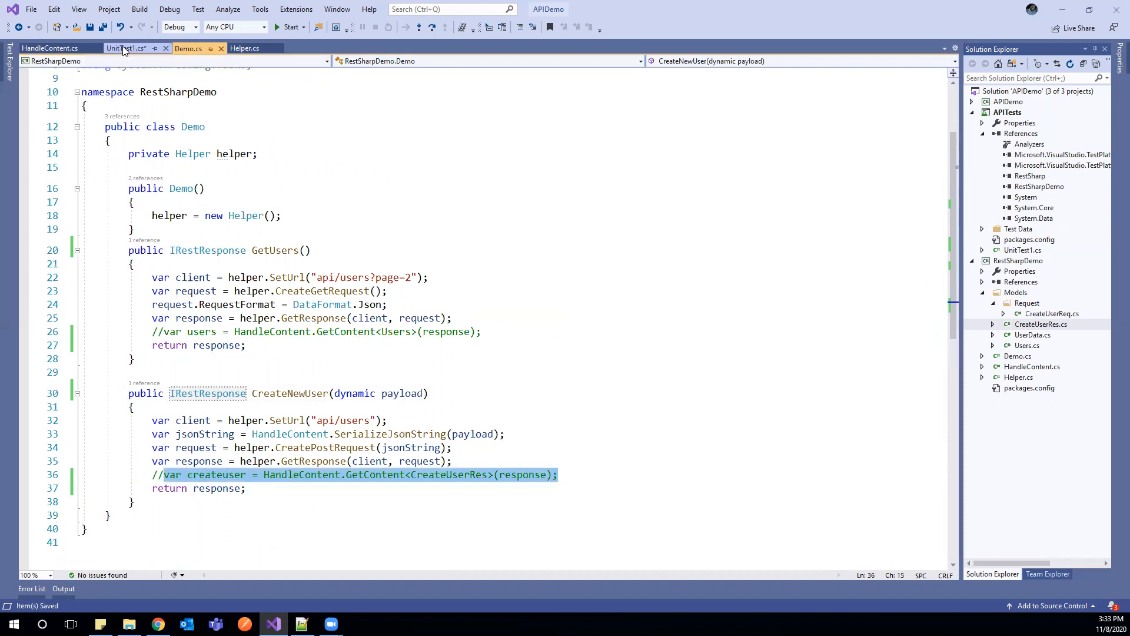
{"action": "left_click", "coordinate": [128, 47]}
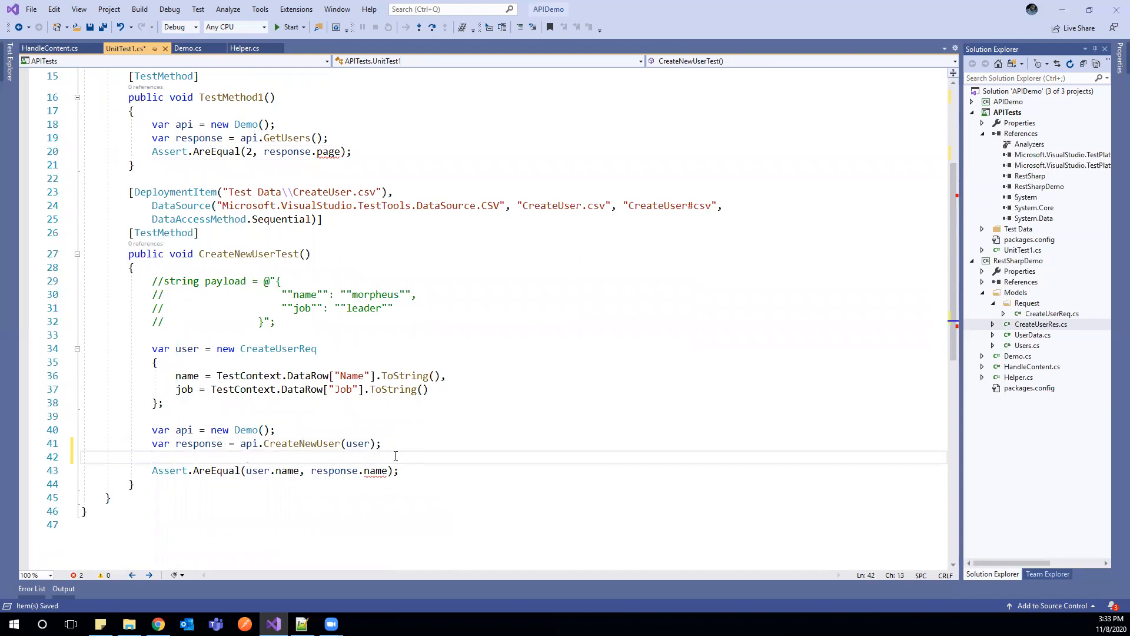
- Deserialize the response into CreateUserRes and store response.StatusCode in statusCode
{"action": "type", "text": "var createuser = HandleContent.GetContent<CreateUserRes>(response);"}
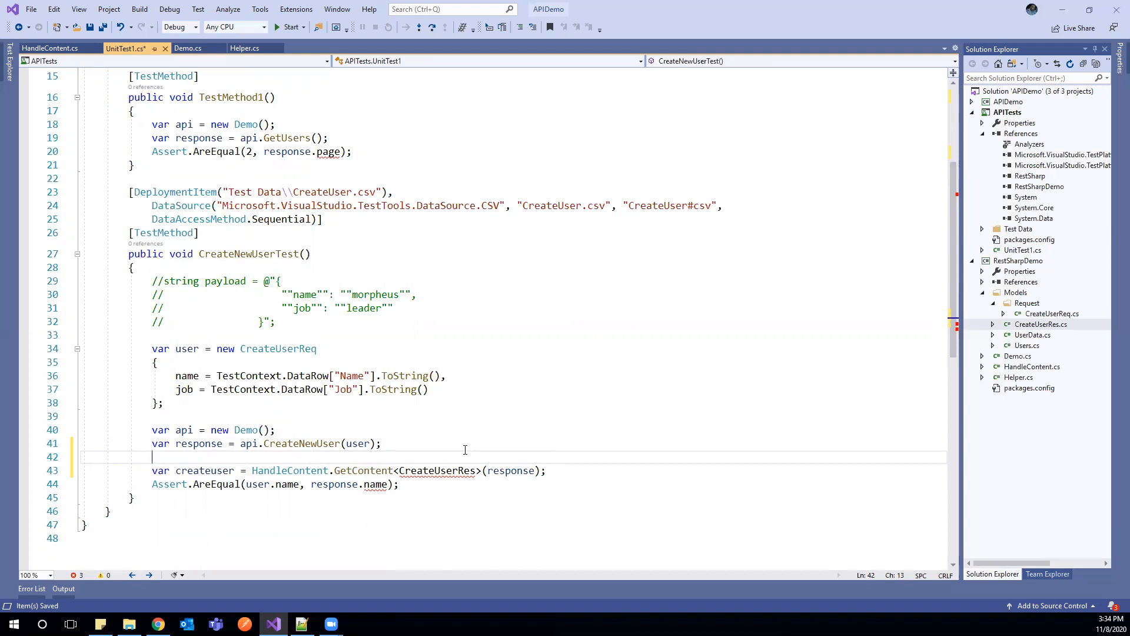
{"action": "type", "text": "statusCode = response"}
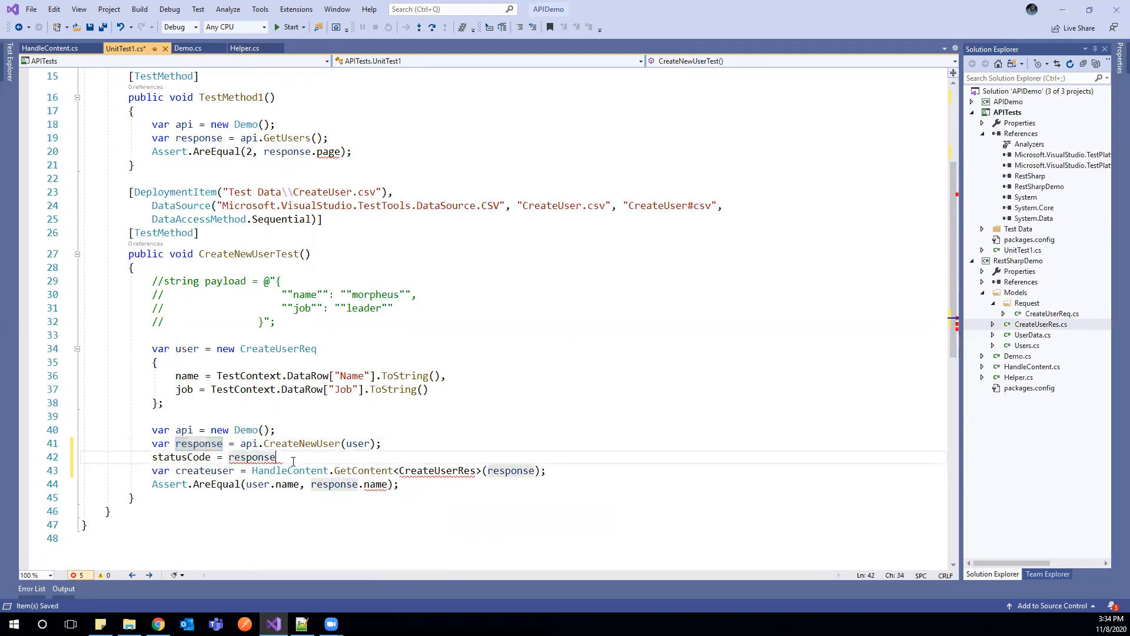
{"action": "type", "text": ".sta"}
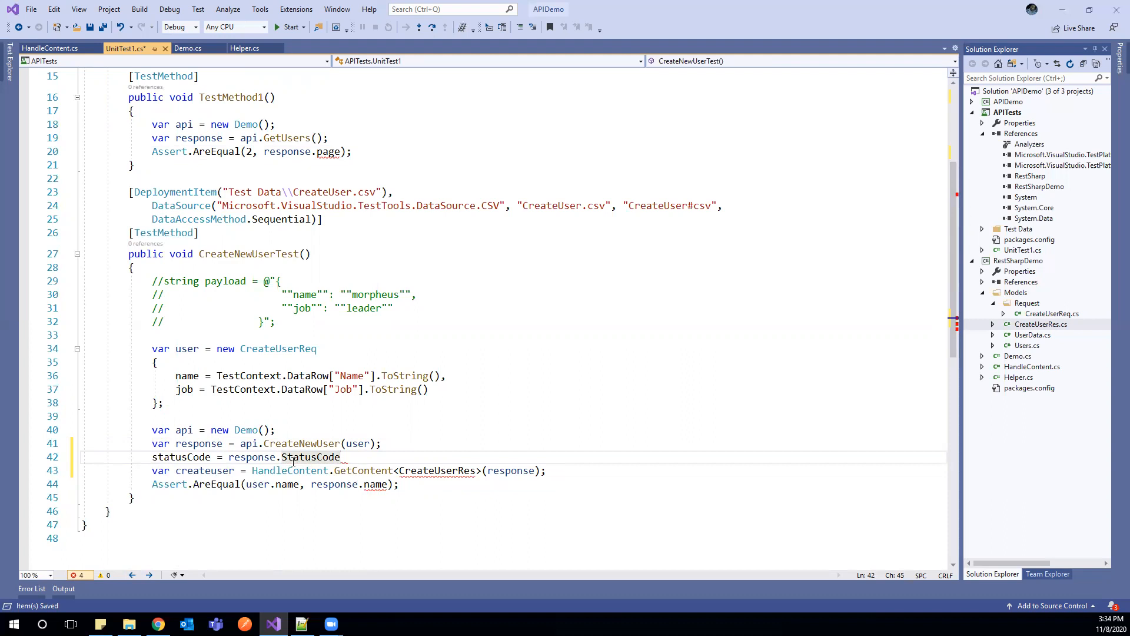
{"action": "type", "text": ";"}
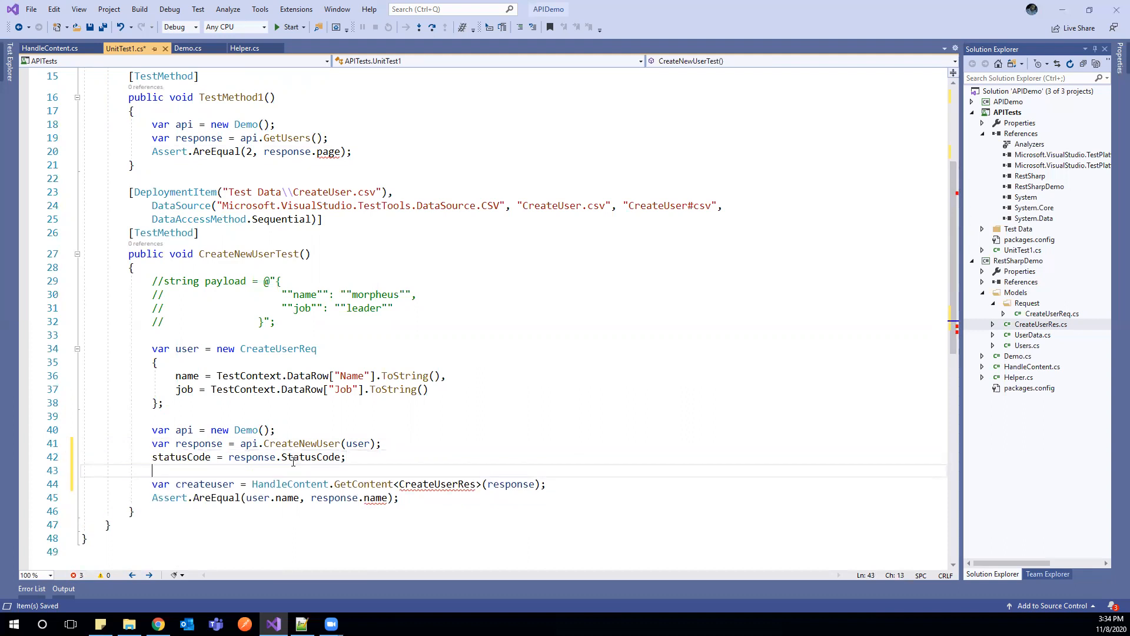
- Add 'var code = (int)statusCode;' casting the status code to an int
{"action": "type", "text": "var"}
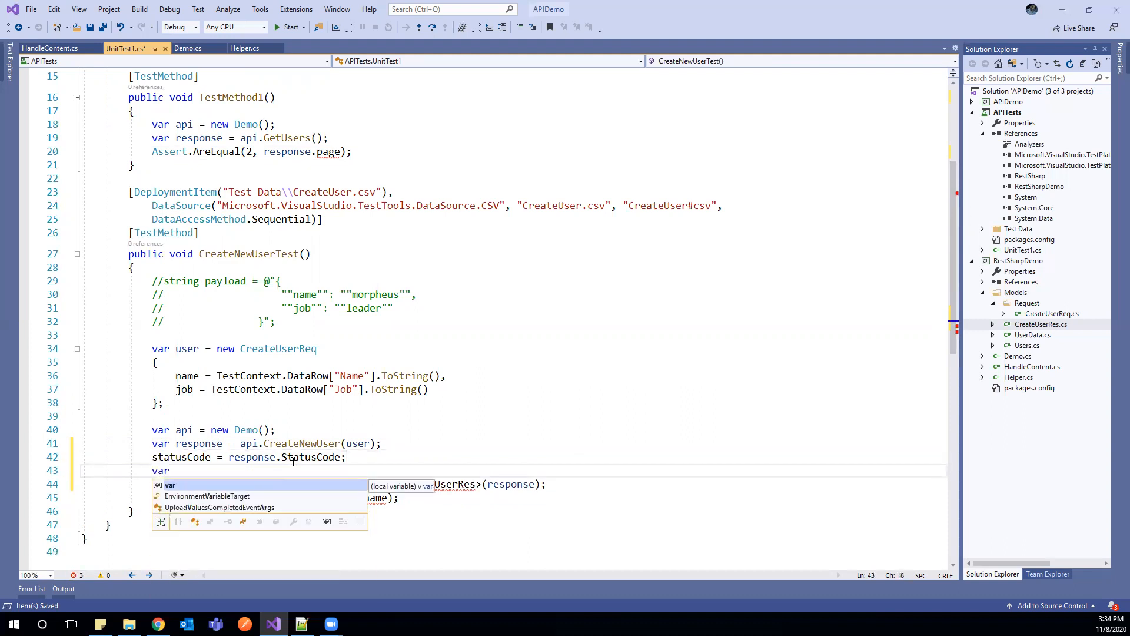
{"action": "type", "text": "code ="}
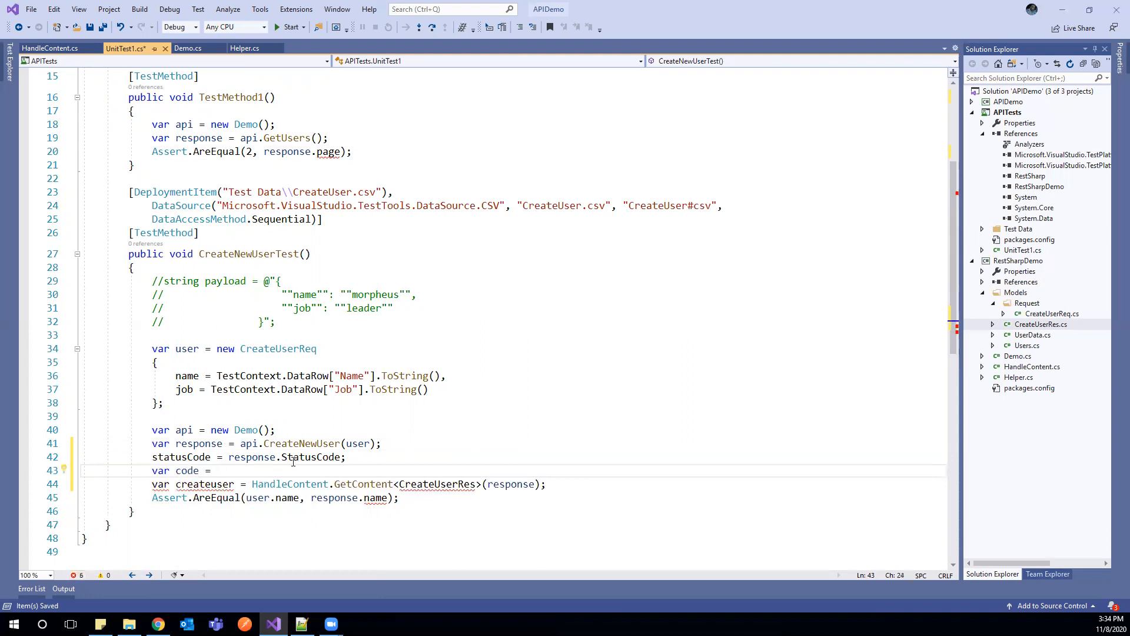
{"action": "type", "text": "(int)"}
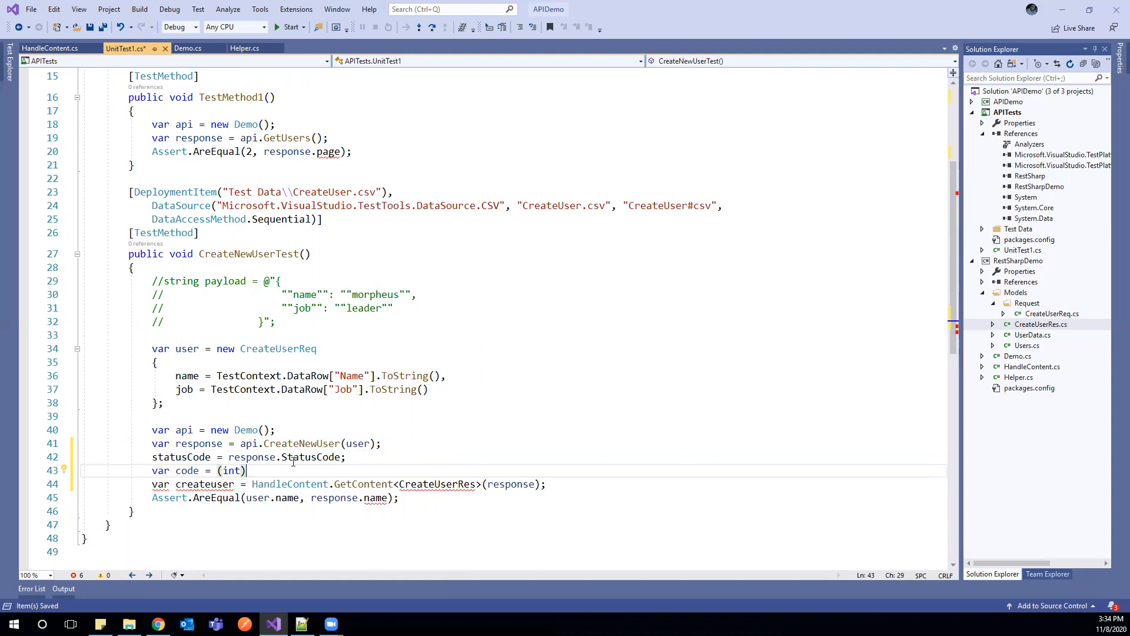
{"action": "type", "text": "statusCode"}
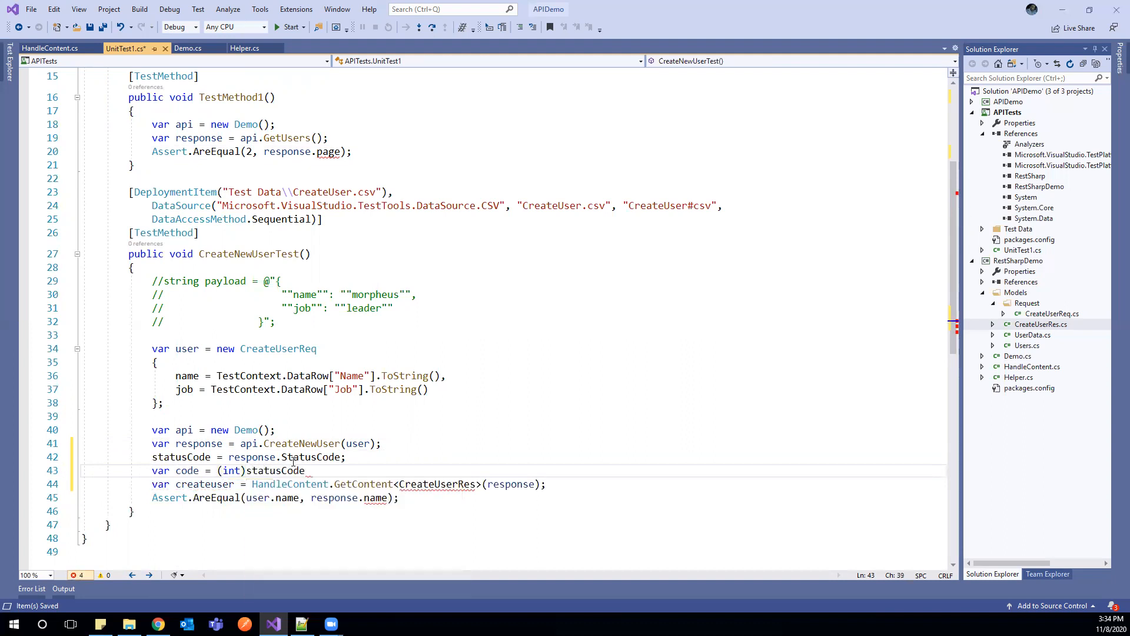
{"action": "type", "text": ";"}
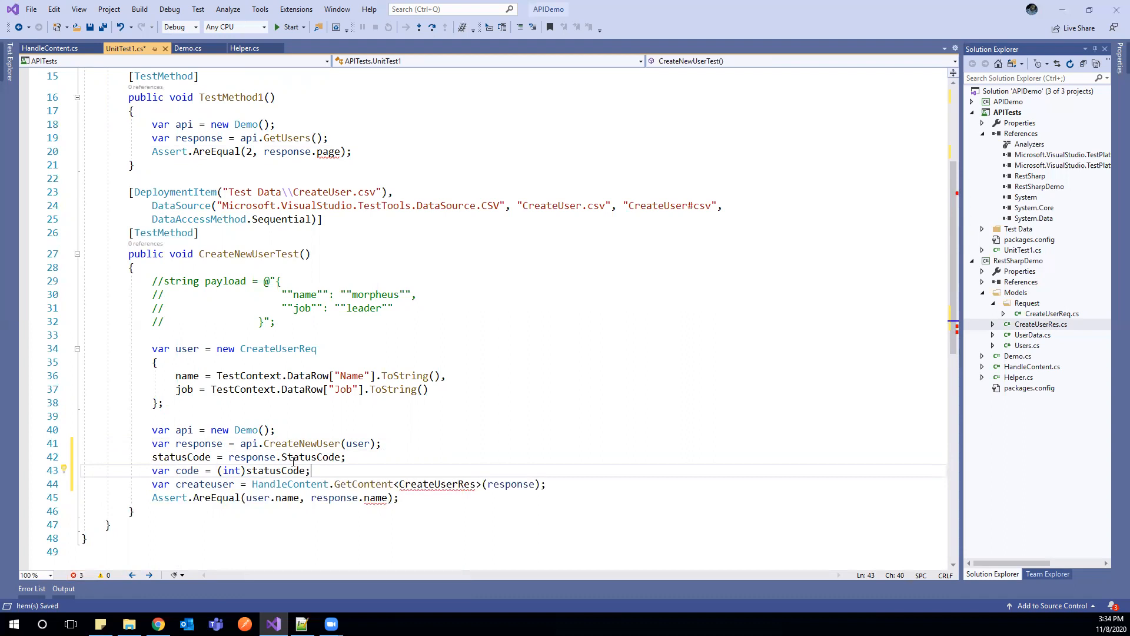
{"action": "key", "text": "enter"}
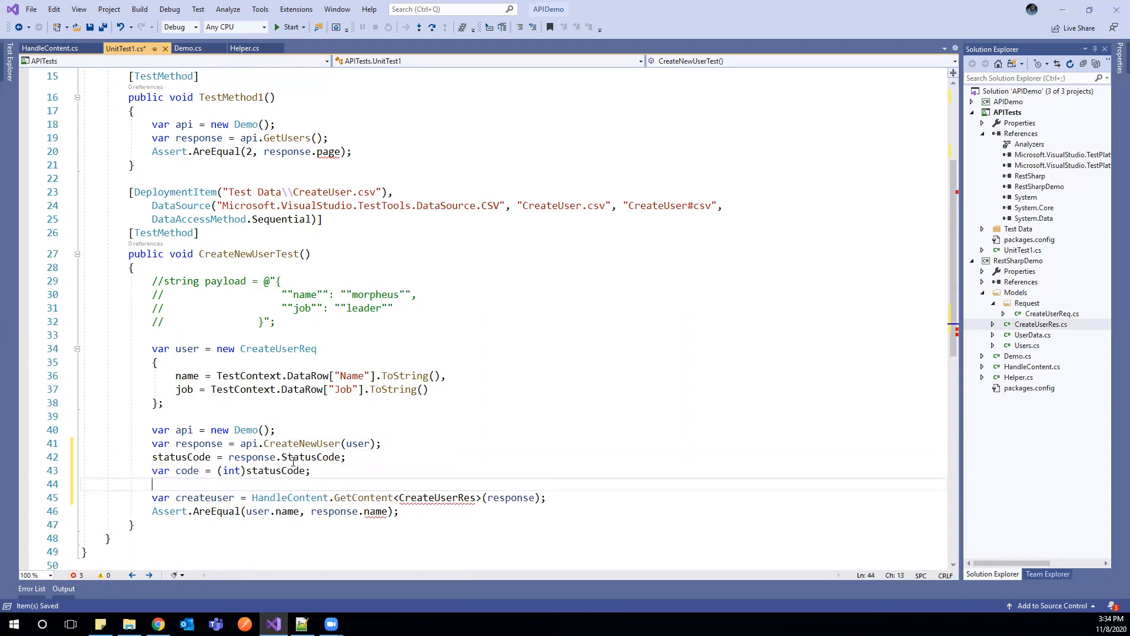
- Add 'Assert.AreEqual(200, code);' to check the HTTP status code
{"action": "type", "text": "Assert"}
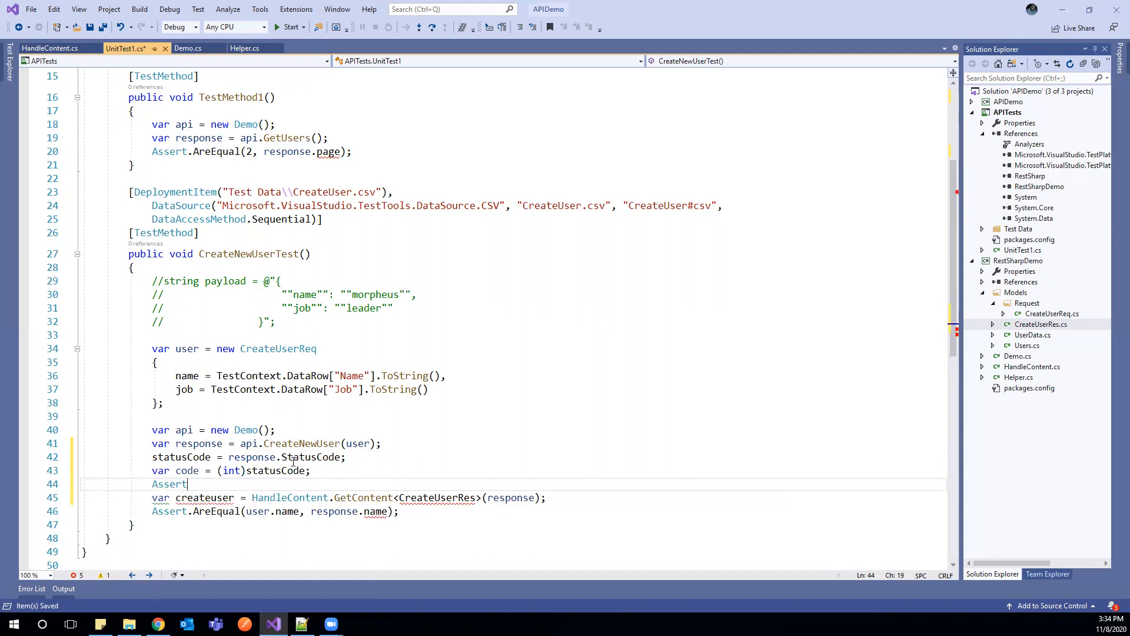
{"action": "type", "text": ".AreEqual"}
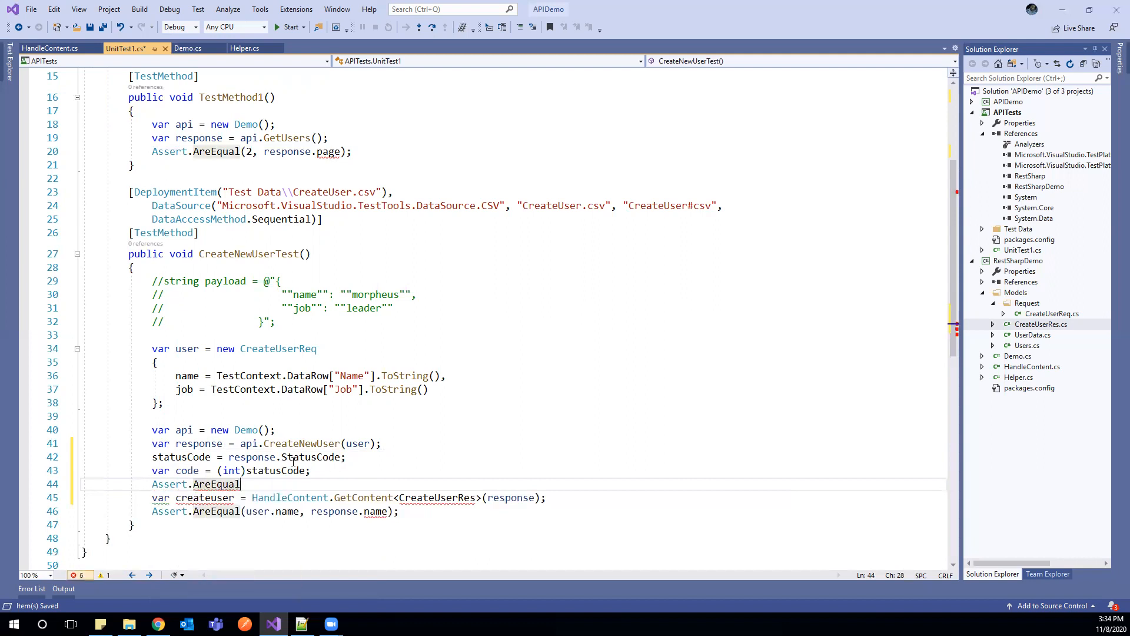
{"action": "type", "text": "(2"}
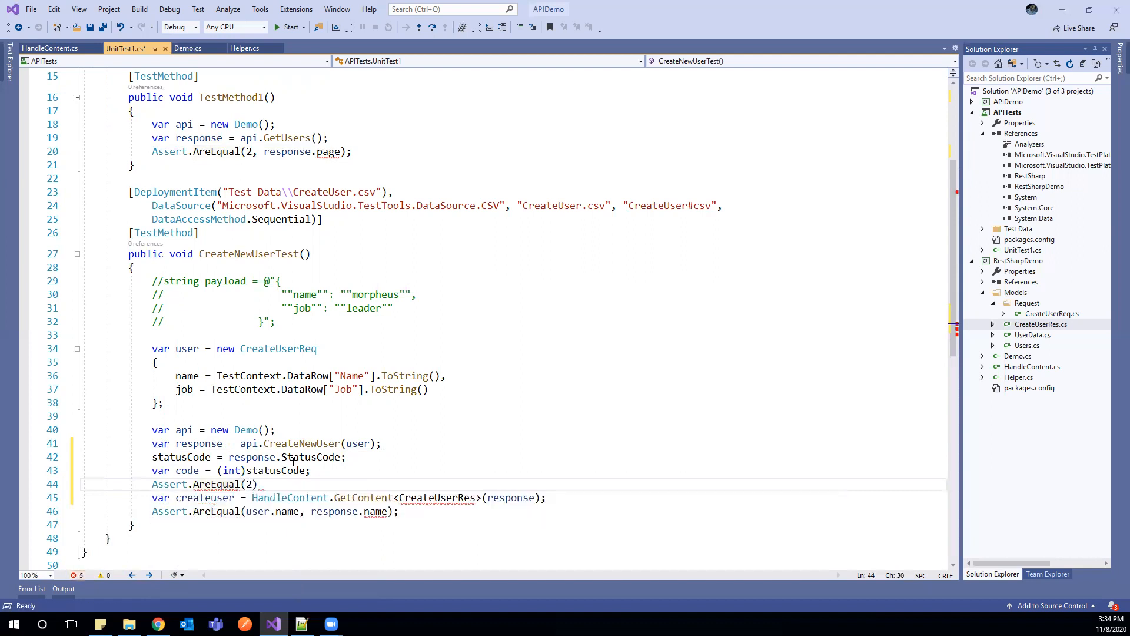
{"action": "type", "text": "00,"}
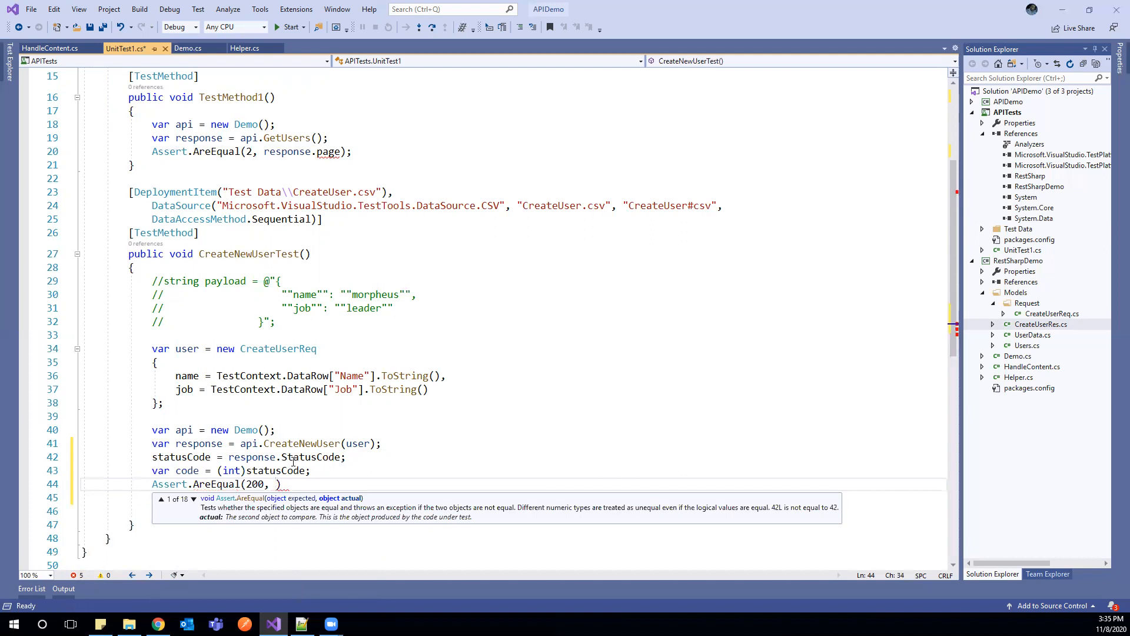
{"action": "type", "text": "c"}
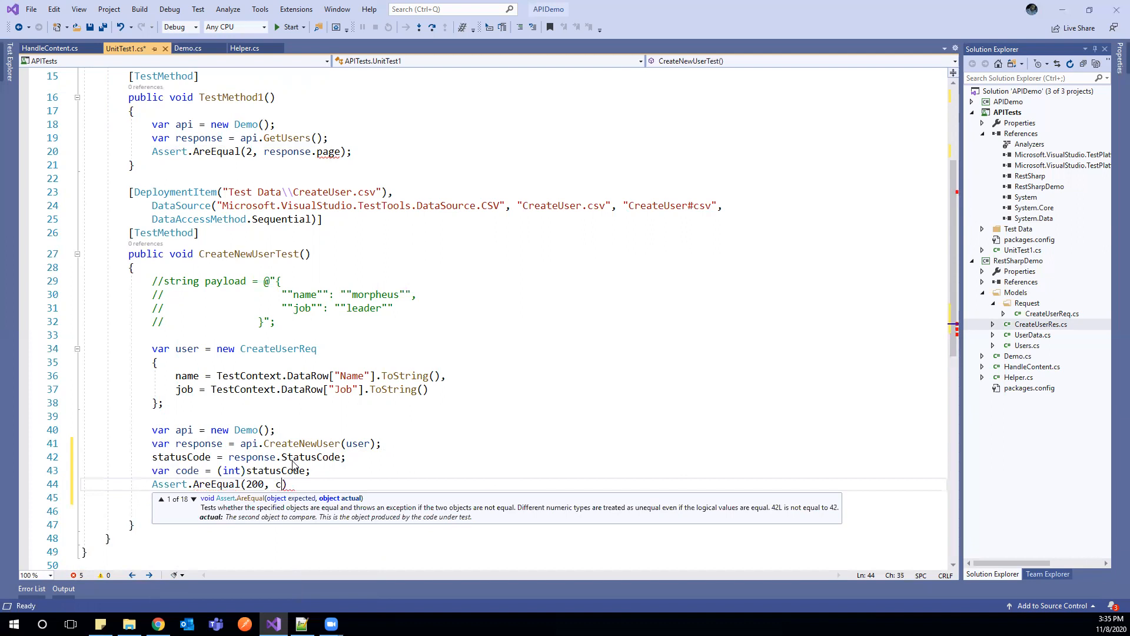
{"action": "type", "text": "ode);"}
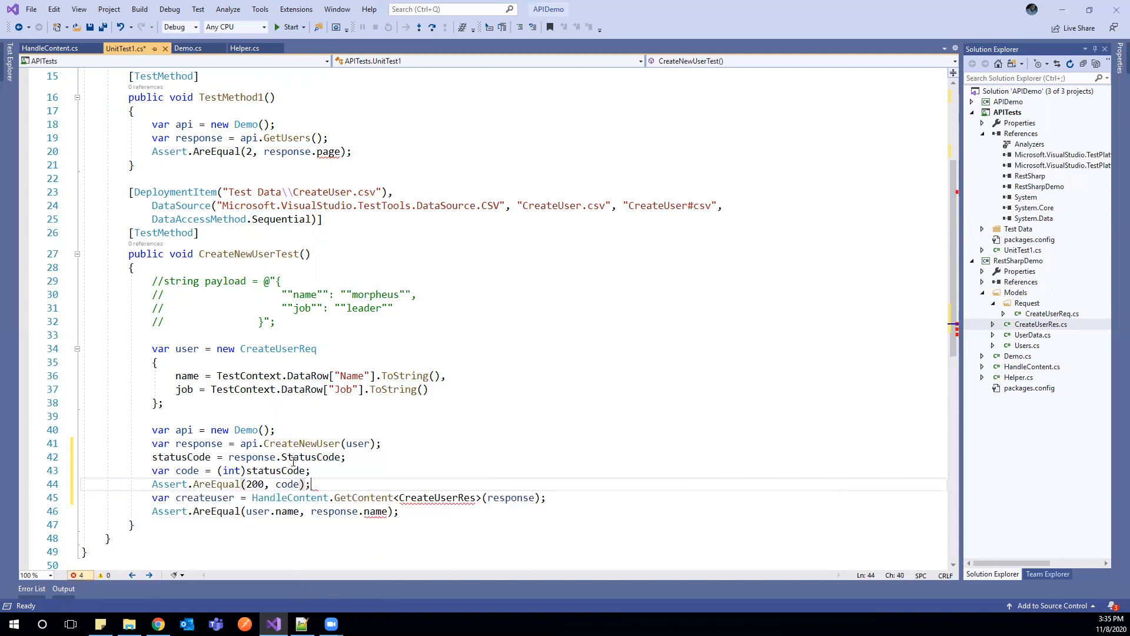
{"action": "key", "text": "enter"}
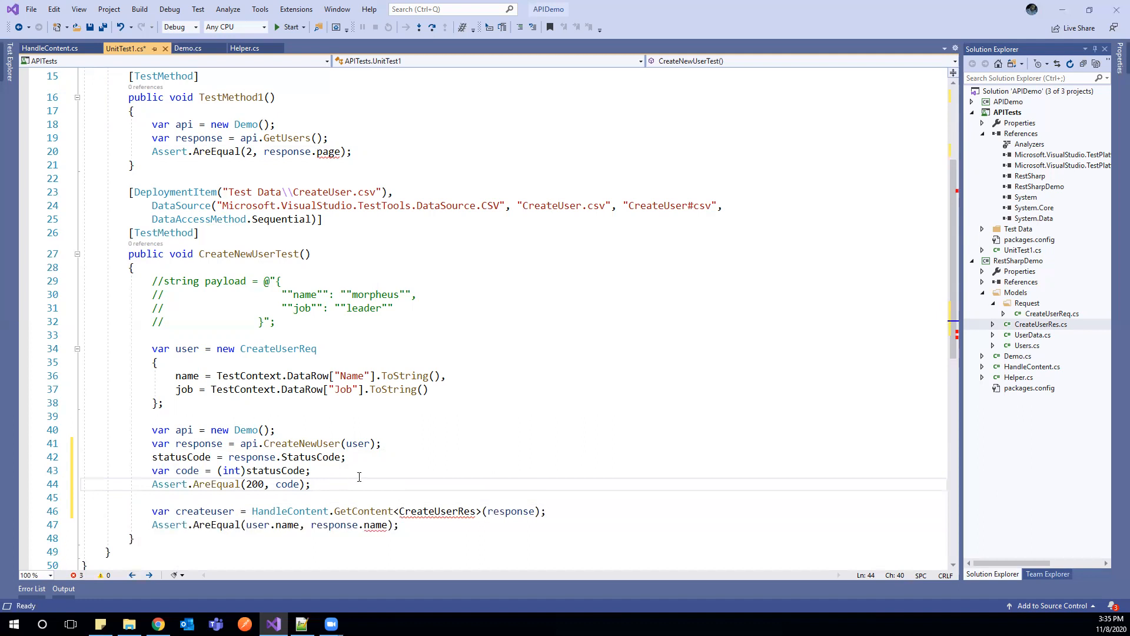
- Rename the createuser variable to userContent
{"action": "scroll", "scroll_direction": "down", "scroll_amount": 3}
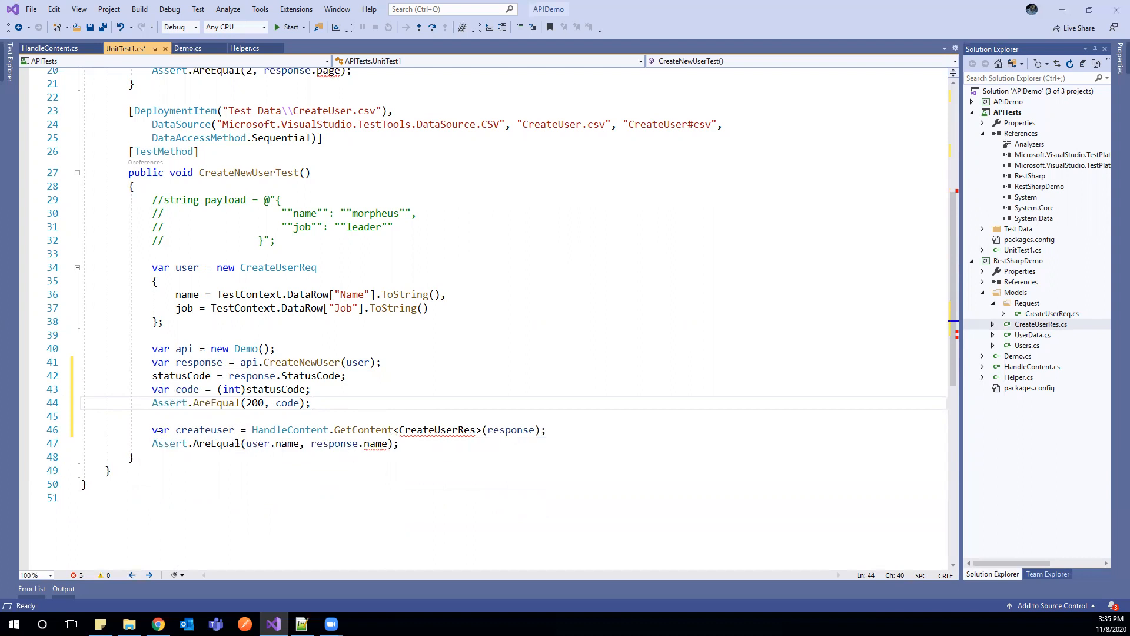
{"action": "left_click_drag", "start_coordinate": [152, 430], "coordinate": [398, 443]}
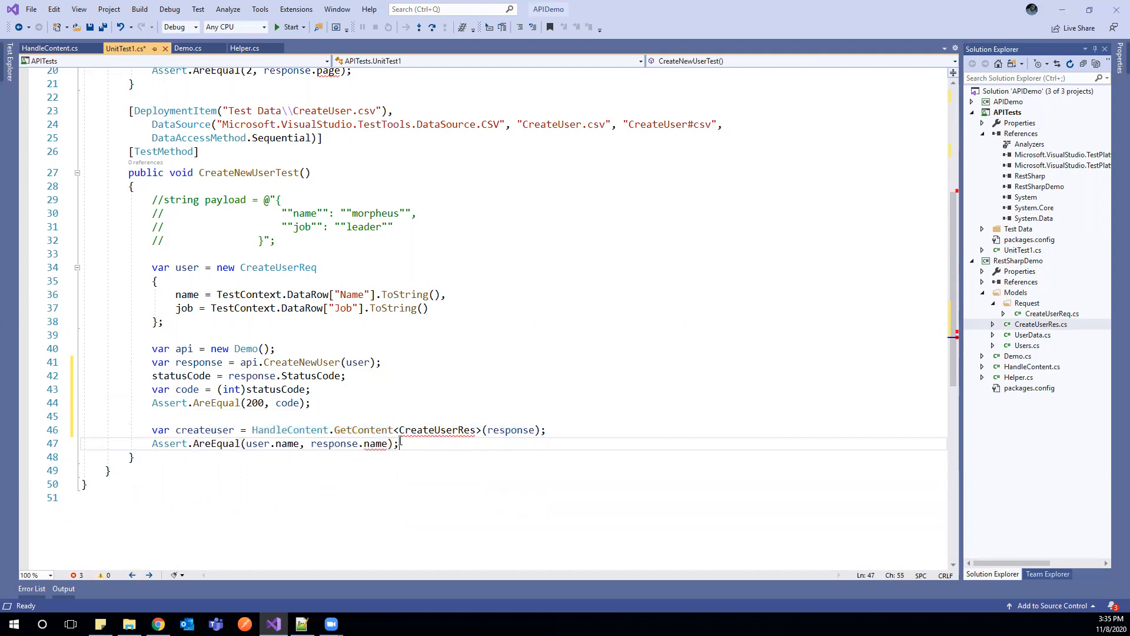
{"action": "double_click", "coordinate": [203, 430]}
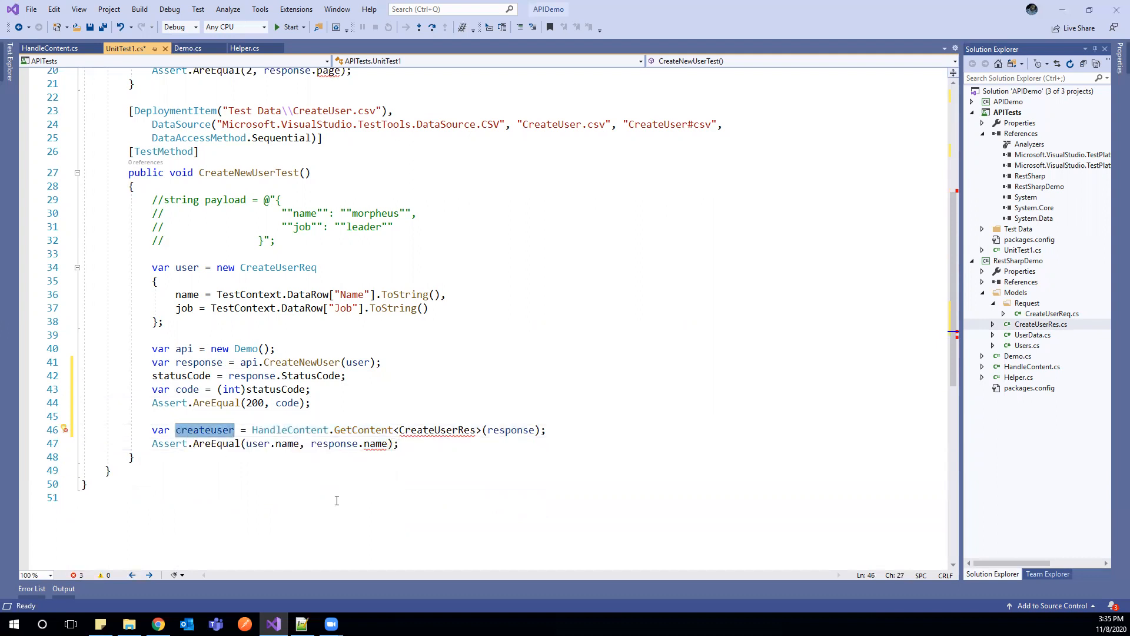
{"action": "type", "text": "u"}
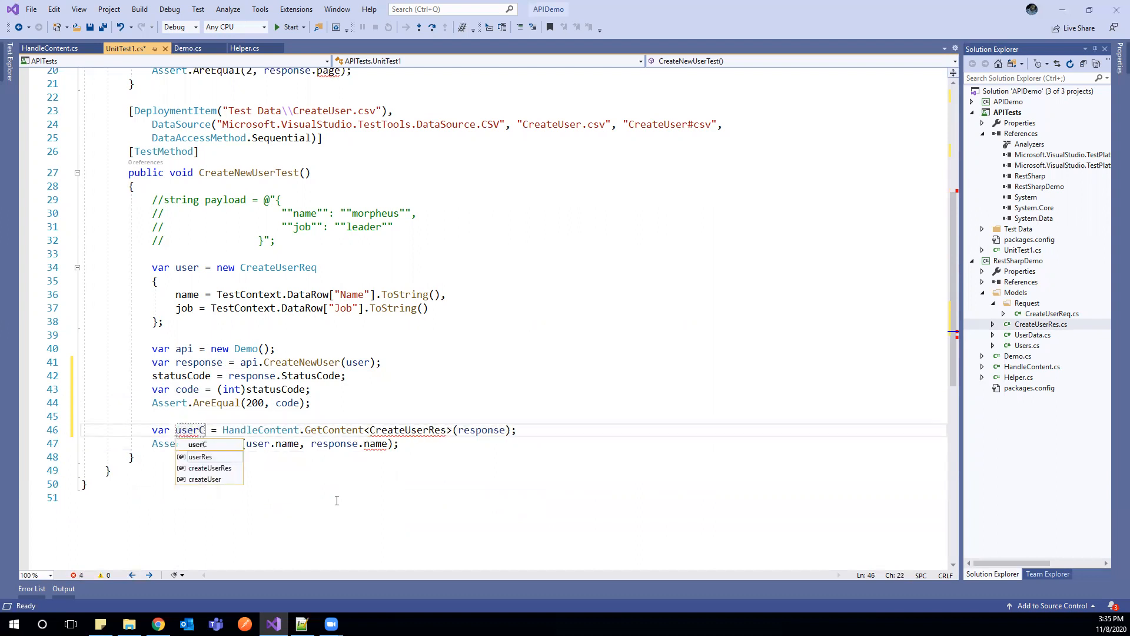
{"action": "type", "text": "ontent"}
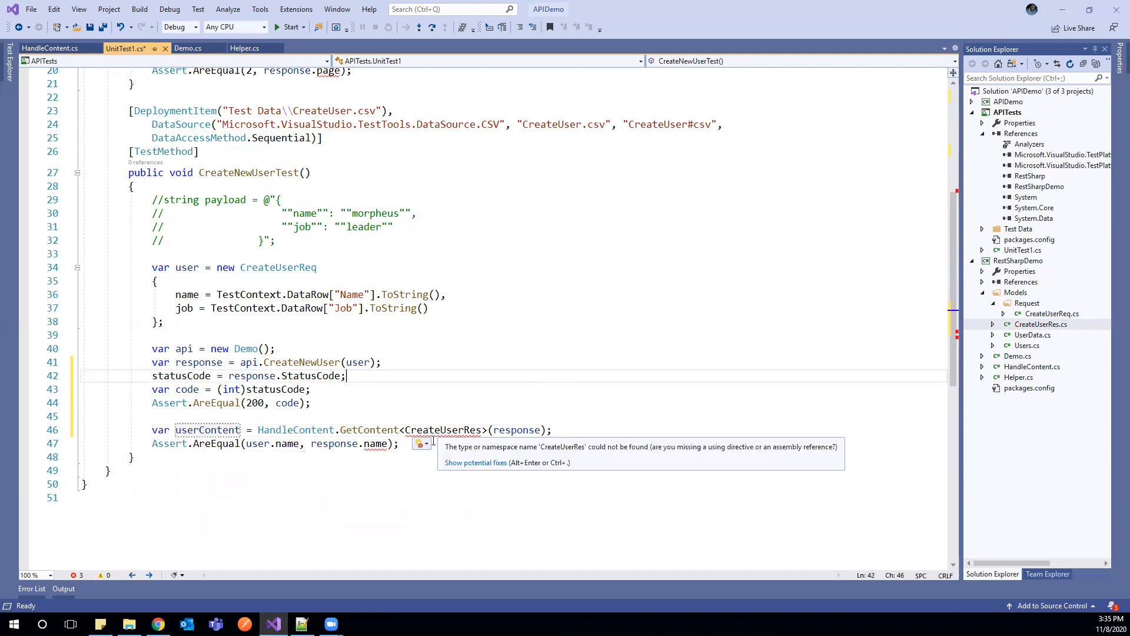
- Assert against userContent.name, comment out TestMethod1's page assert and save
{"action": "left_click", "coordinate": [421, 443]}
{"action": "type", "text": "userContent"}
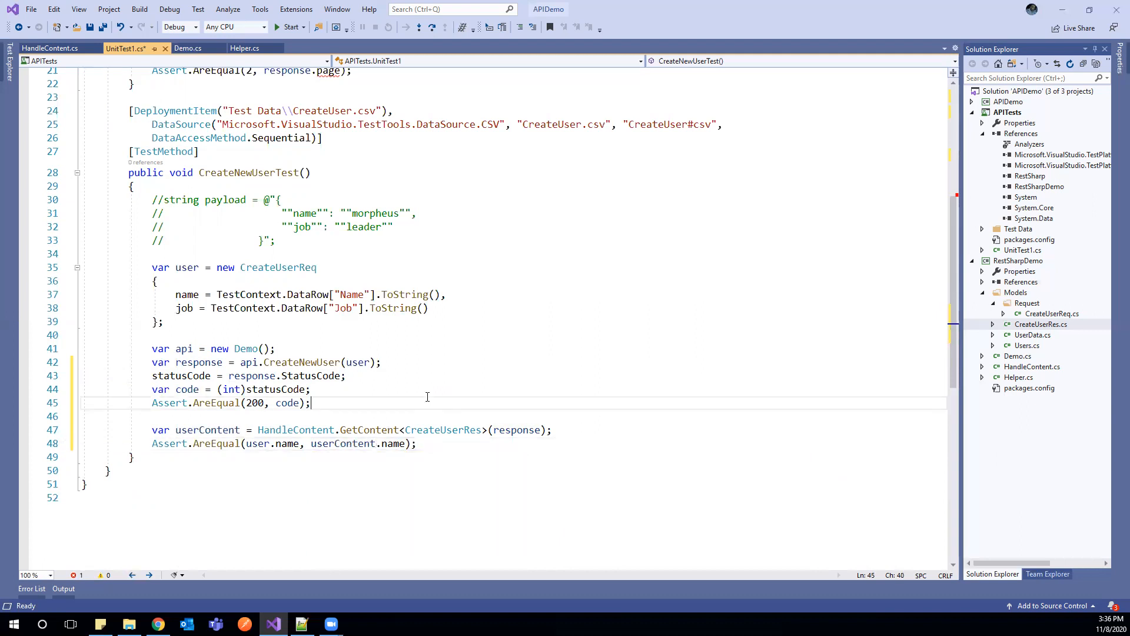
{"action": "key", "text": "ctrl+s"}
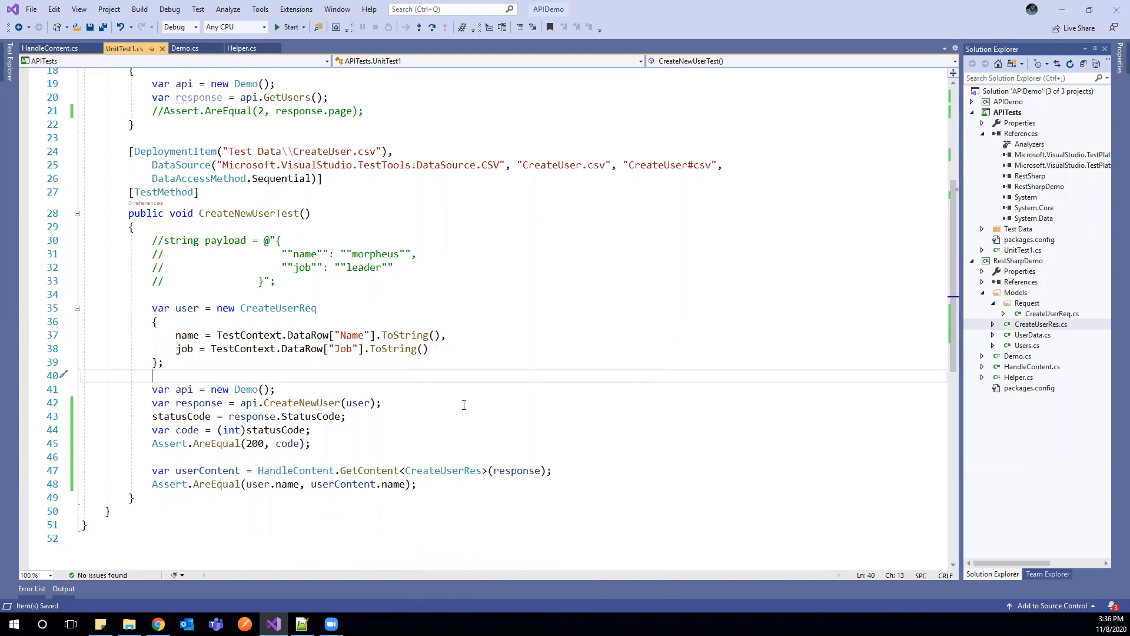
- Run the tests and read CreateNewUserTest's failure: Expected:<200>, Actual:<201>
{"action": "left_click", "coordinate": [8, 61]}
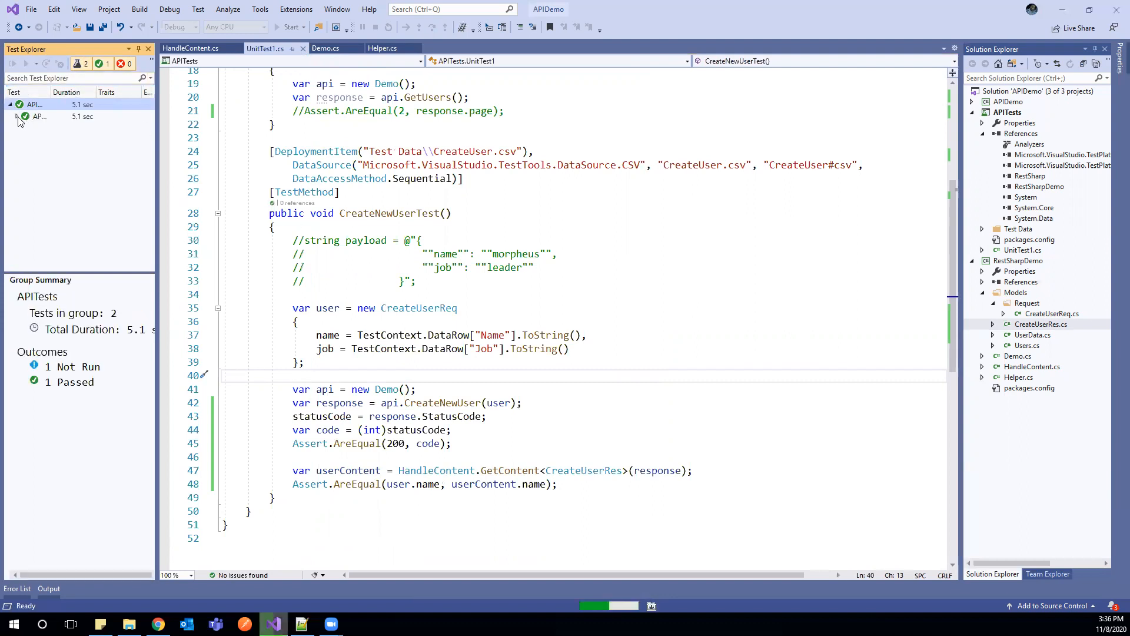
{"action": "left_click", "coordinate": [18, 117]}
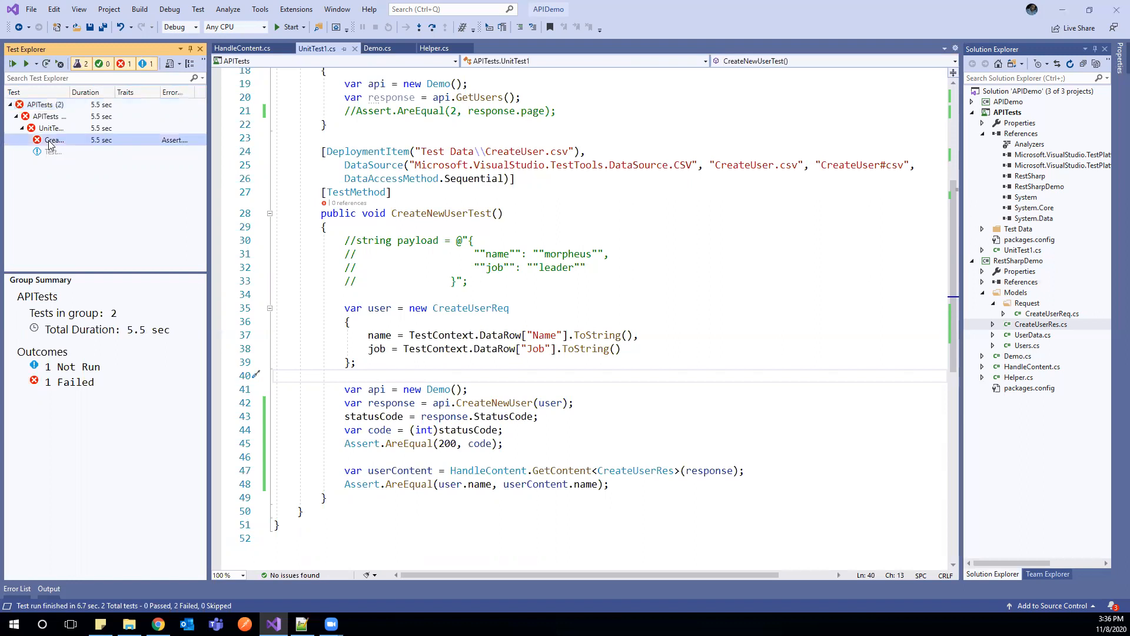
{"action": "left_click", "coordinate": [54, 140]}
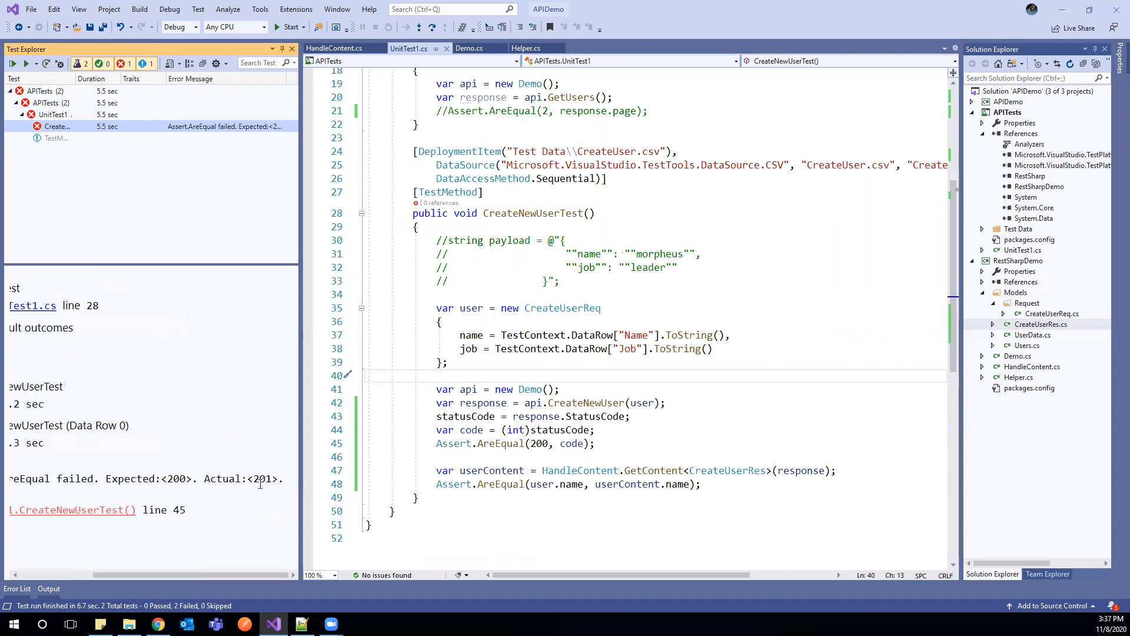
{"action": "mouse_move", "coordinate": [293, 482]}
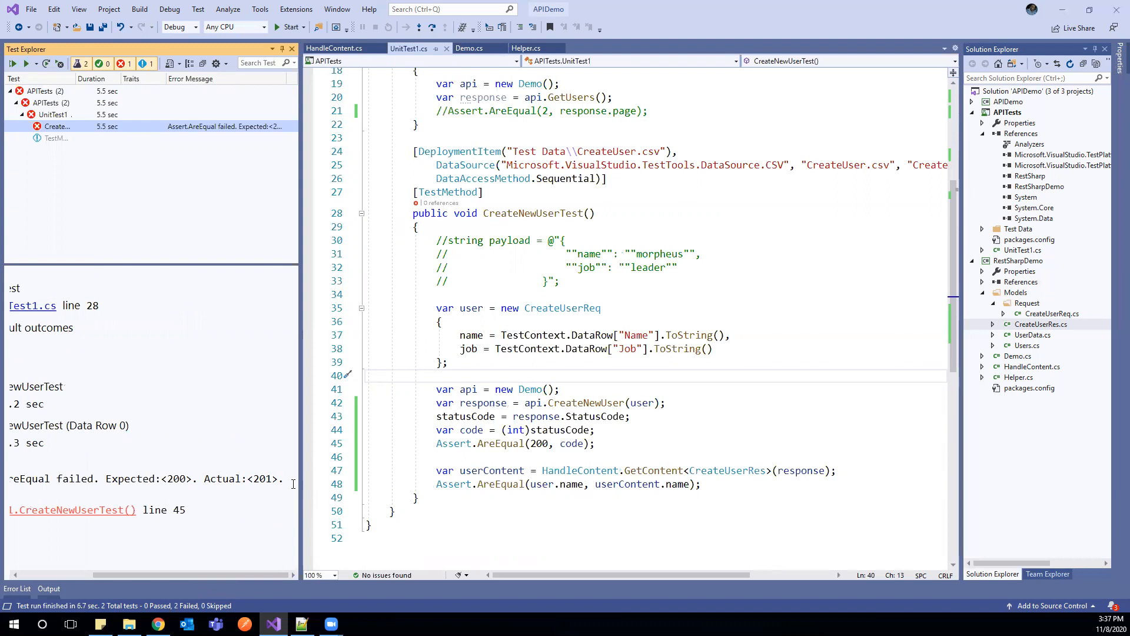
- Change the expected status to 201 and rerun CreateNewUserTest so it passes
{"action": "left_click", "coordinate": [550, 443]}
{"action": "type", "text": "1"}
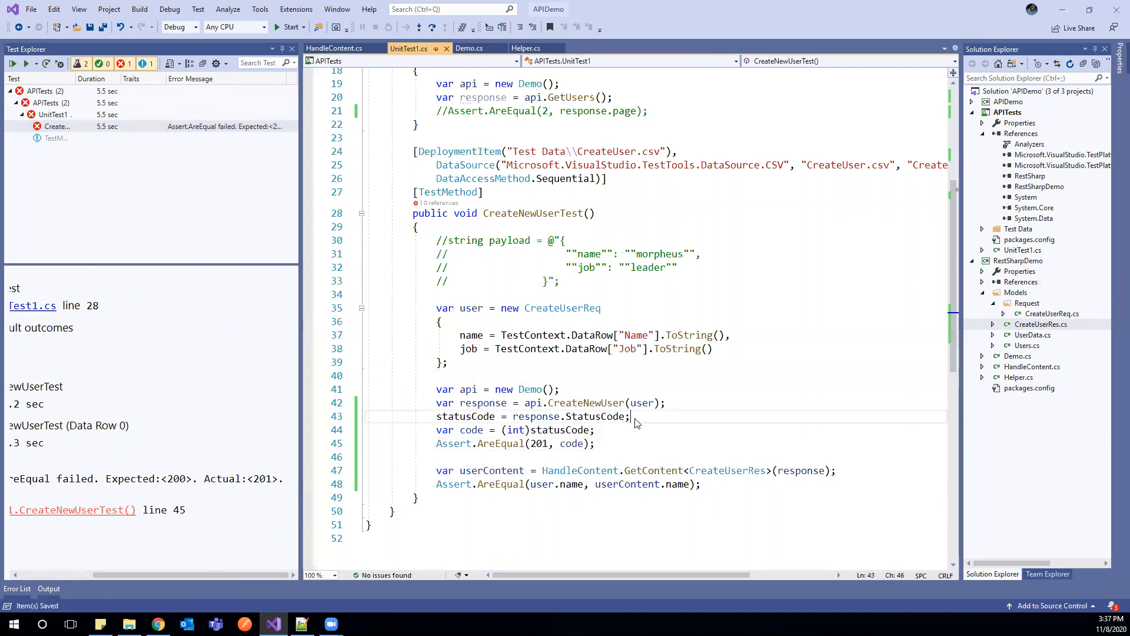
{"action": "right_click", "coordinate": [634, 416]}
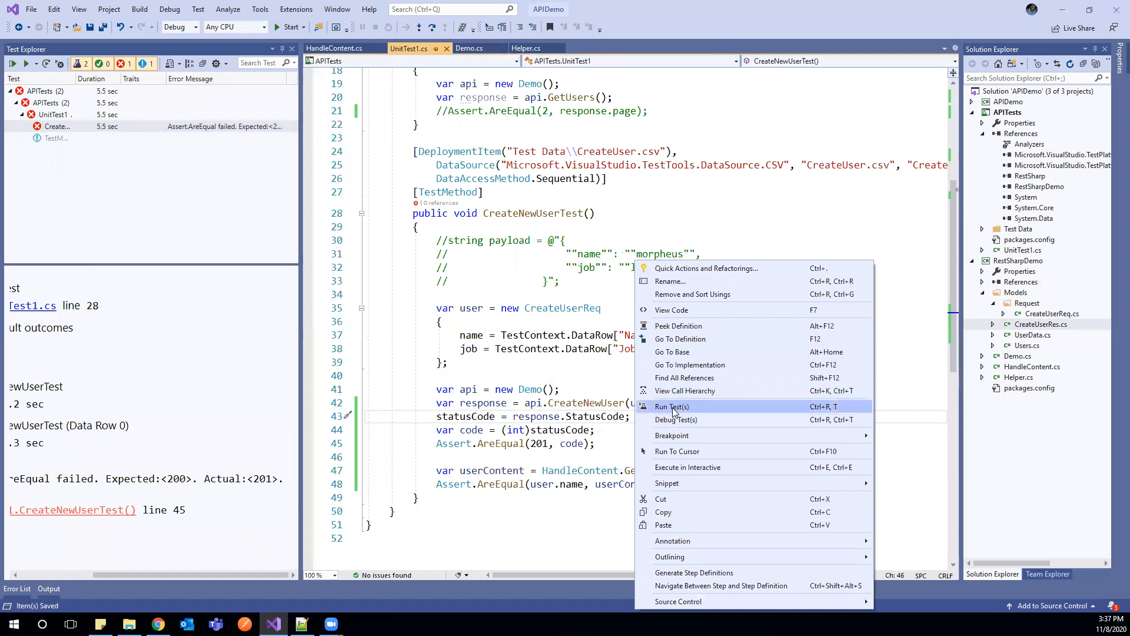
{"action": "left_click", "coordinate": [672, 407]}
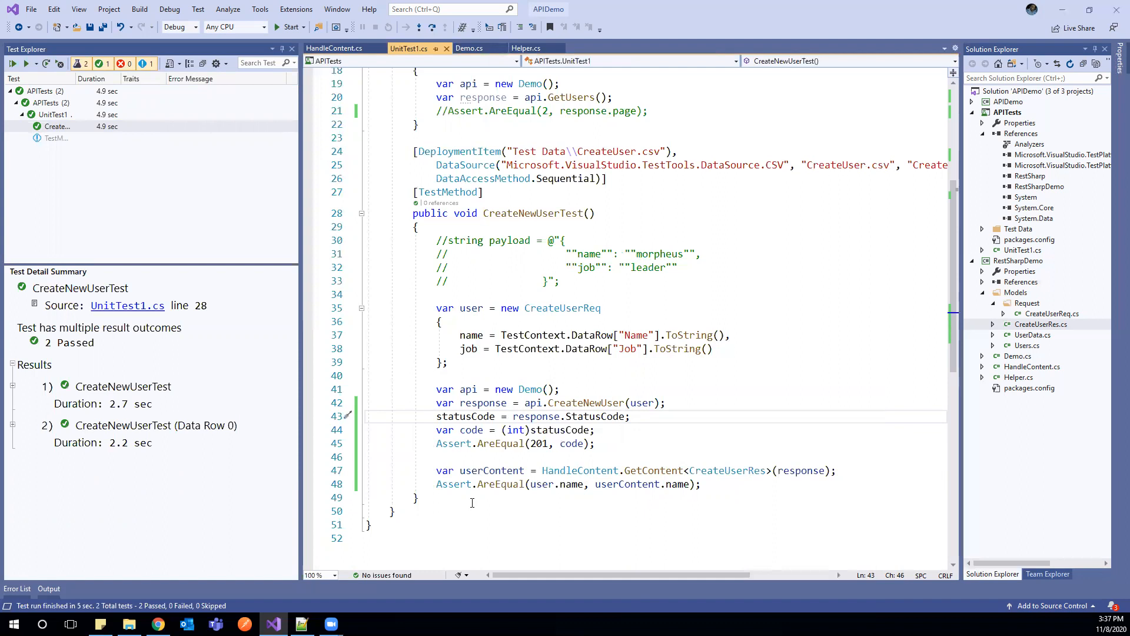
{"action": "mouse_move", "coordinate": [720, 283]}
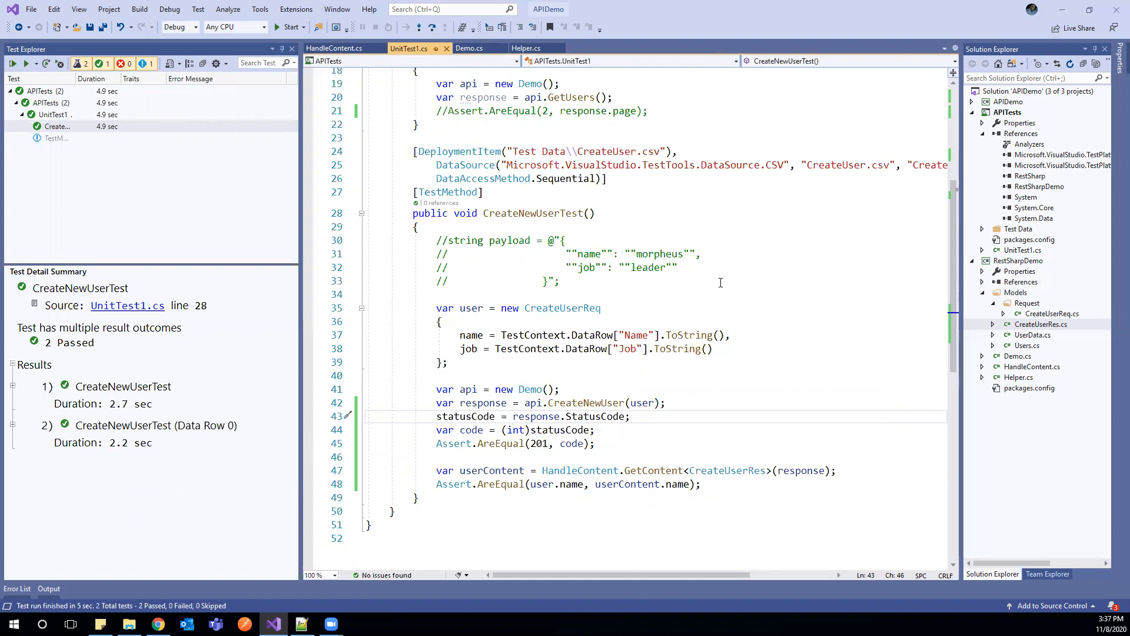